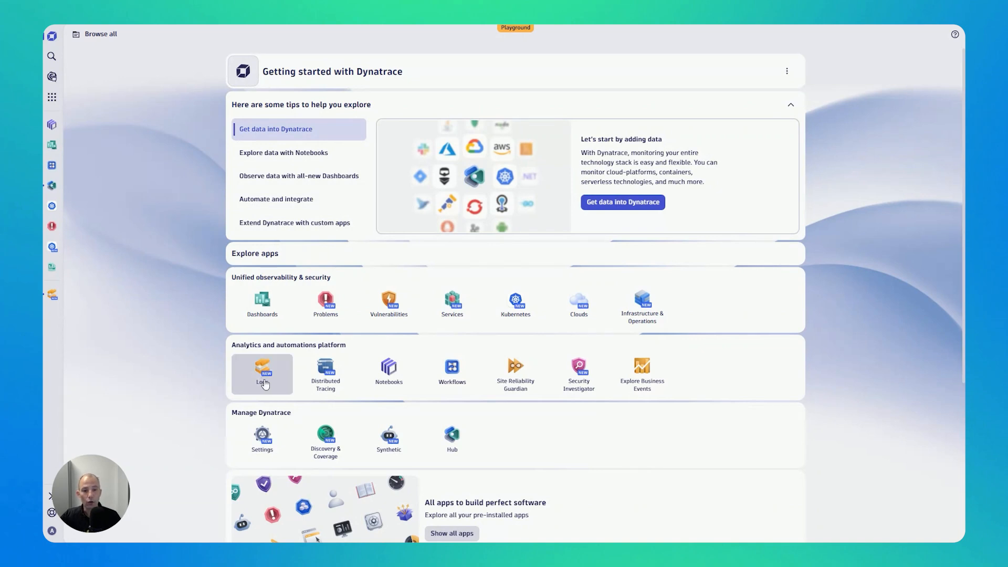
Step: Launch the Logs app and run its initial query
left_click(261, 374)
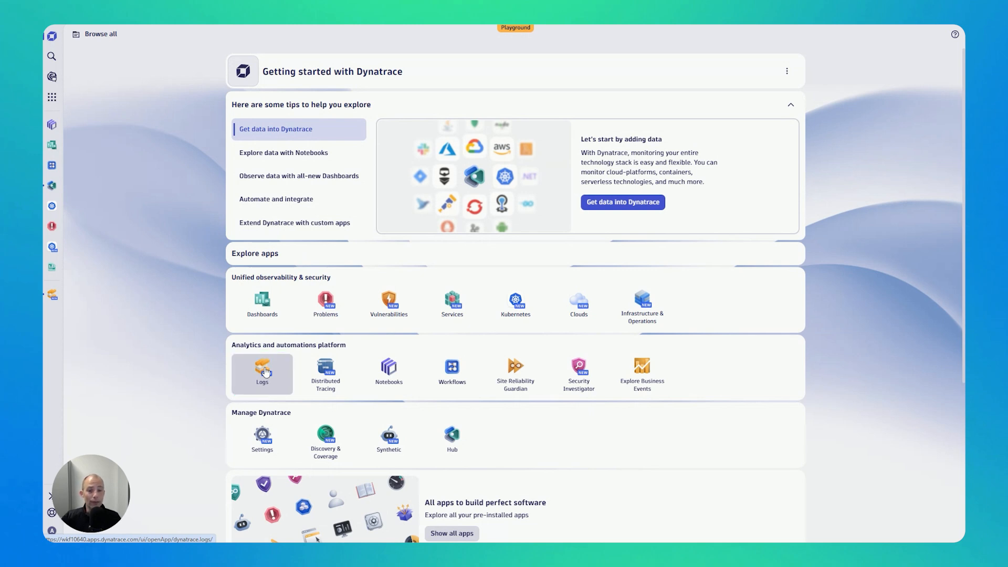
left_click(261, 374)
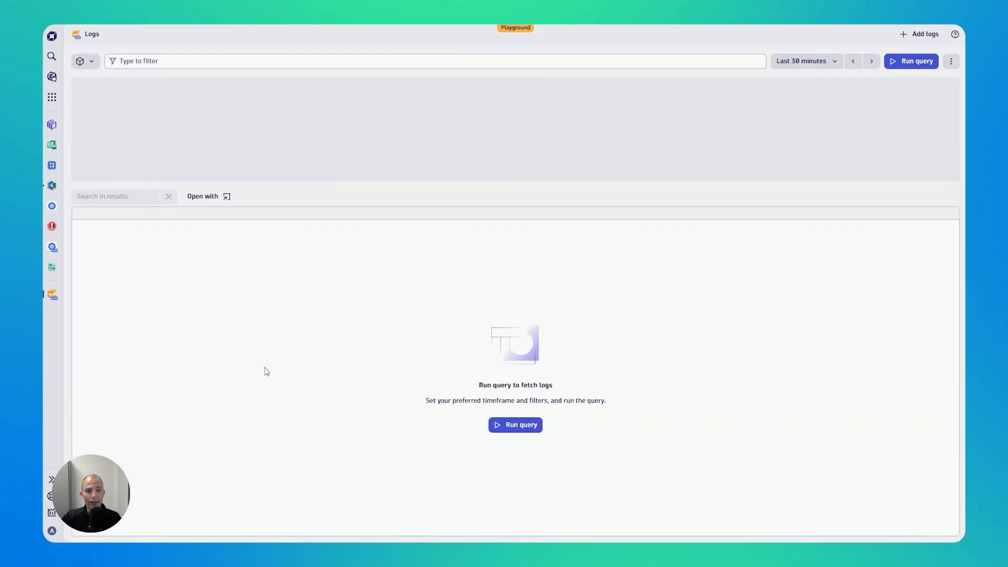
left_click(911, 61)
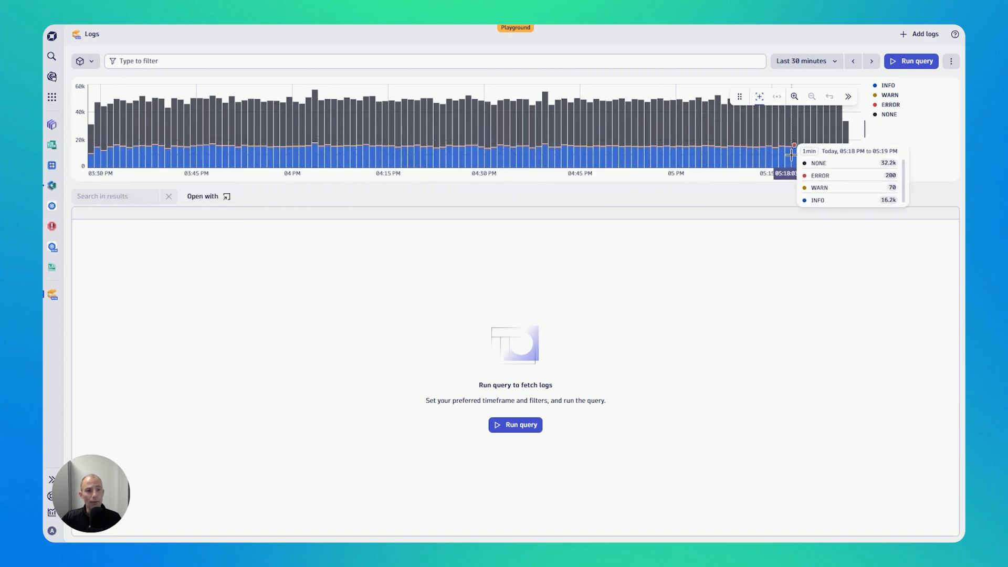
mouse_move(787, 141)
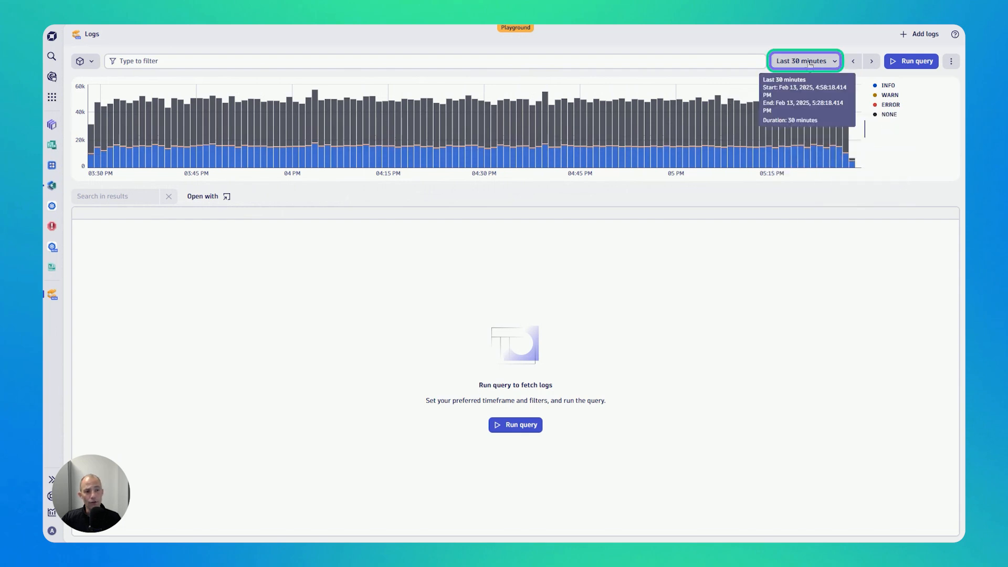
Step: Change the log timeframe from Last 30 minutes to Last 2 hours
left_click(804, 61)
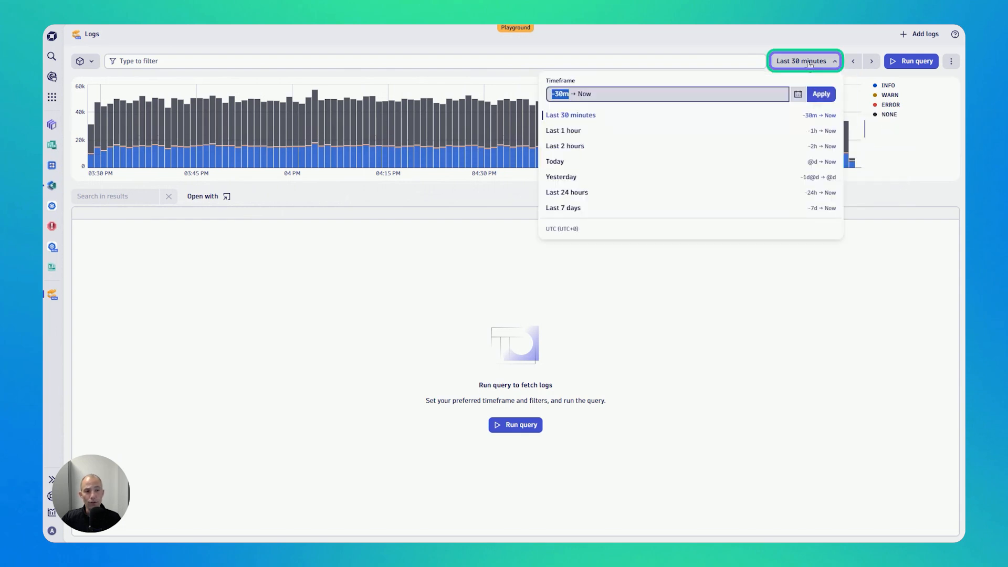
mouse_move(563, 130)
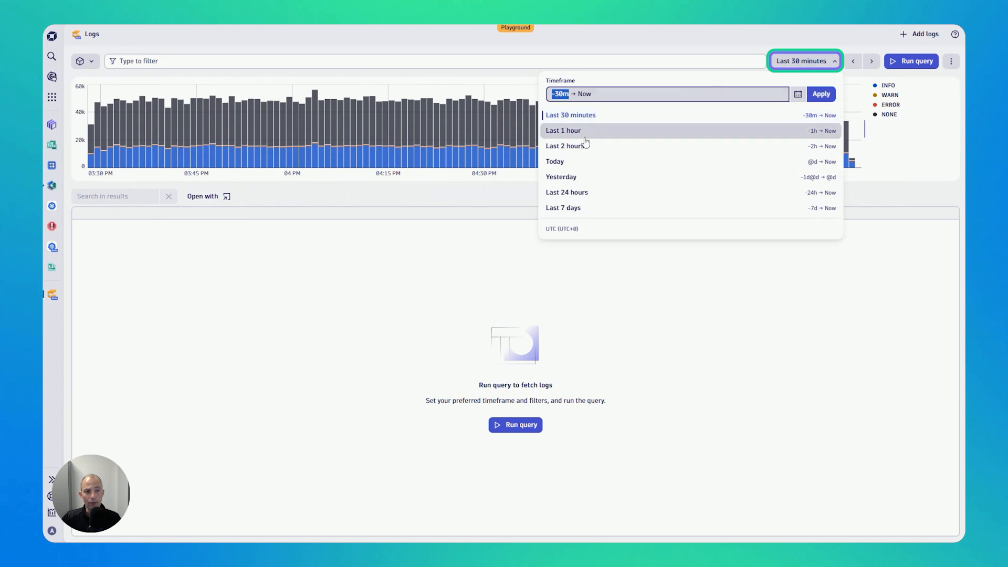
left_click(563, 146)
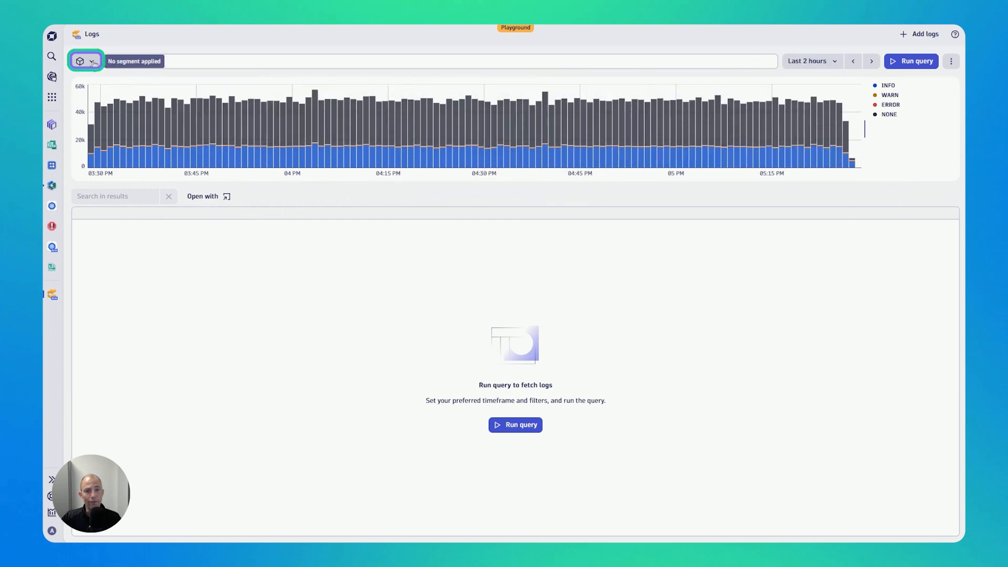
Step: Add a K8s namespace segment filter with a chosen namespace value
left_click(85, 61)
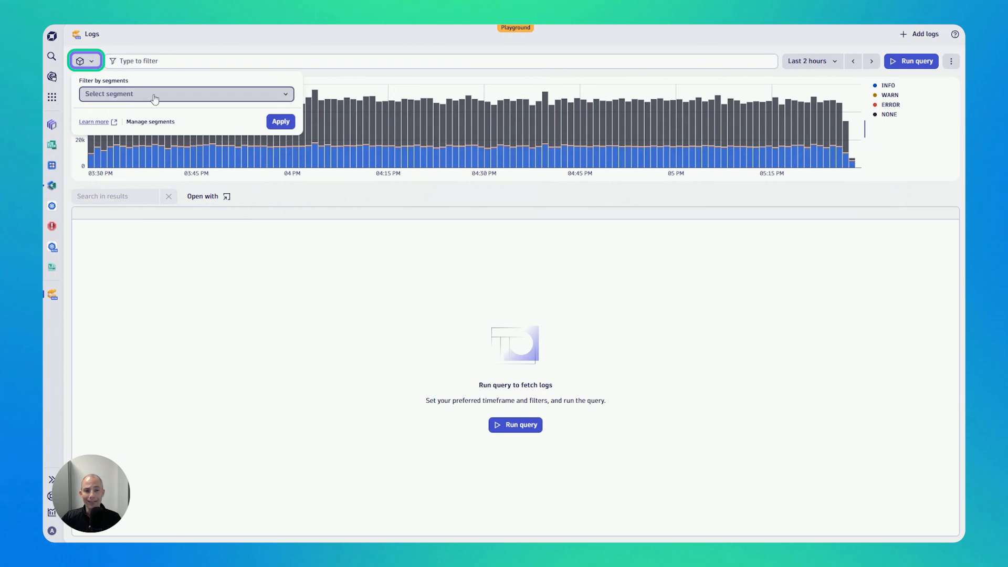
left_click(186, 94)
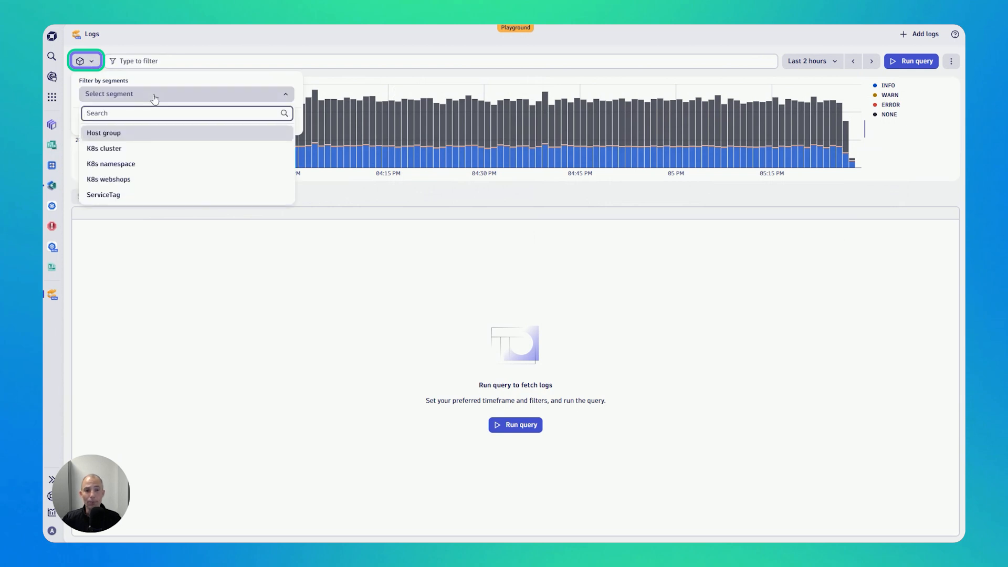
mouse_move(111, 163)
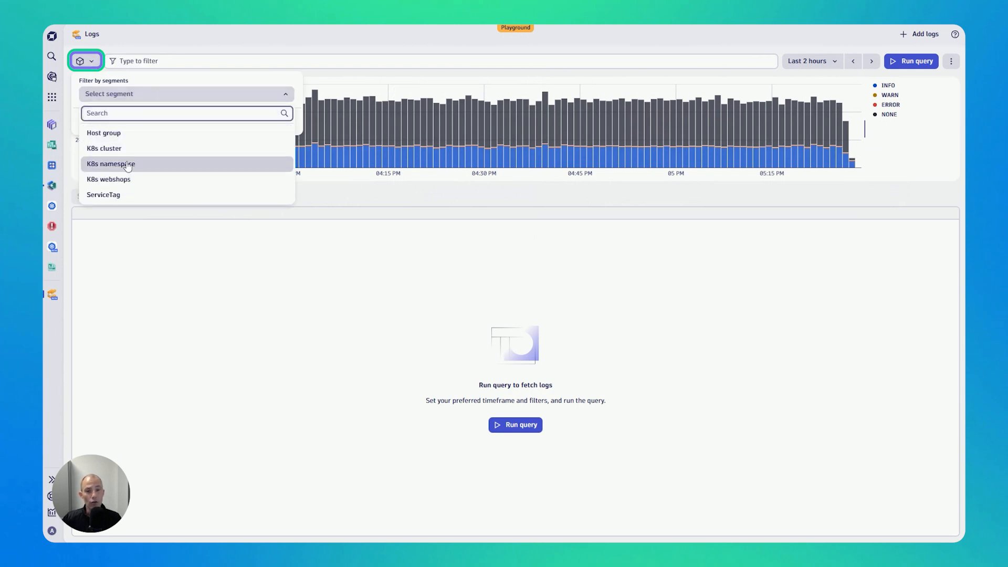
left_click(110, 164)
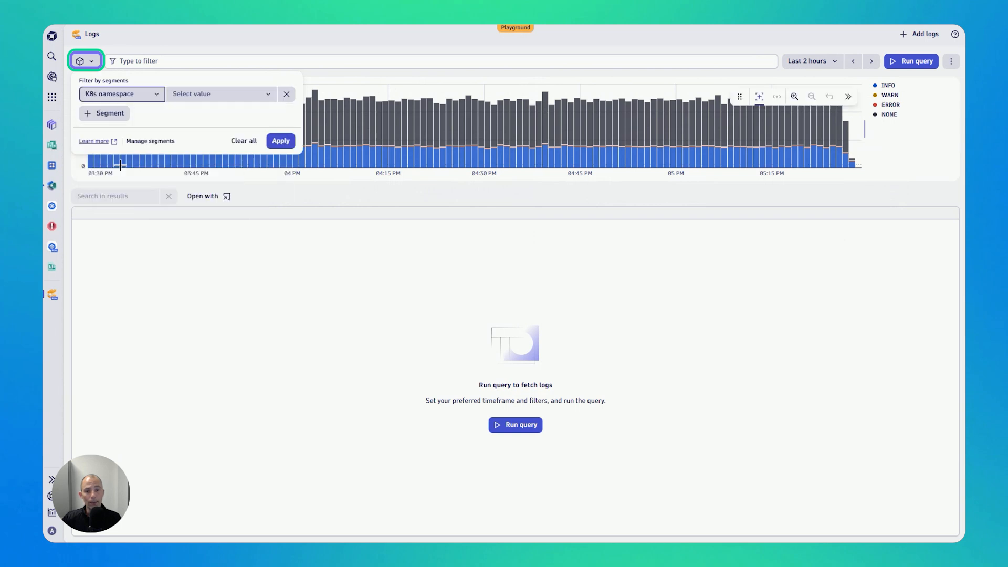
left_click(219, 94)
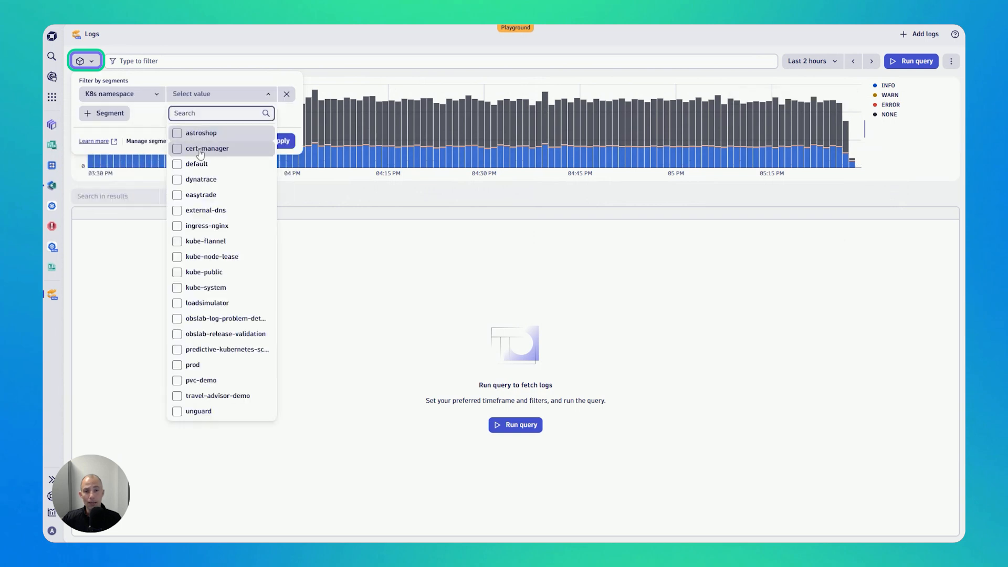
left_click(176, 364)
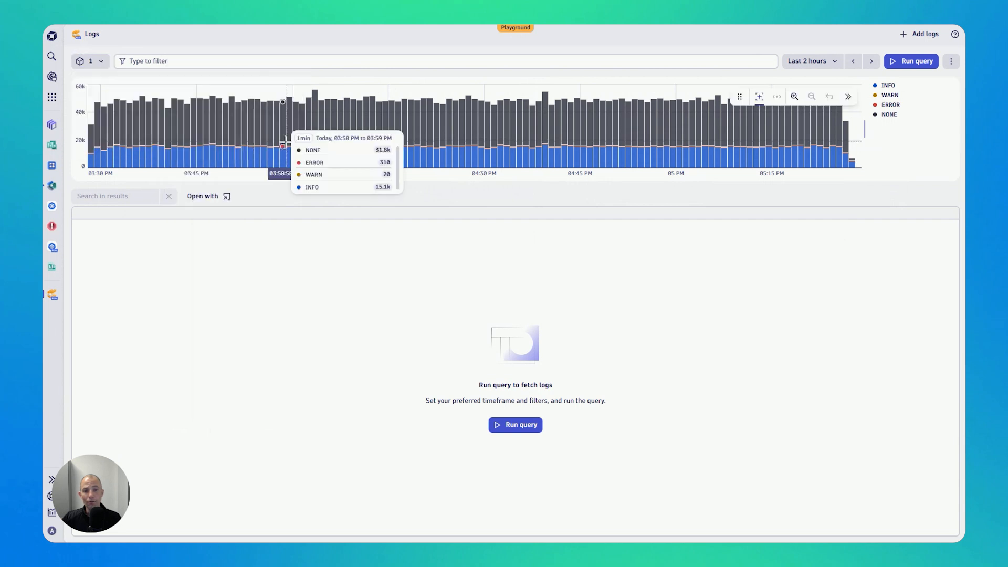
mouse_move(724, 109)
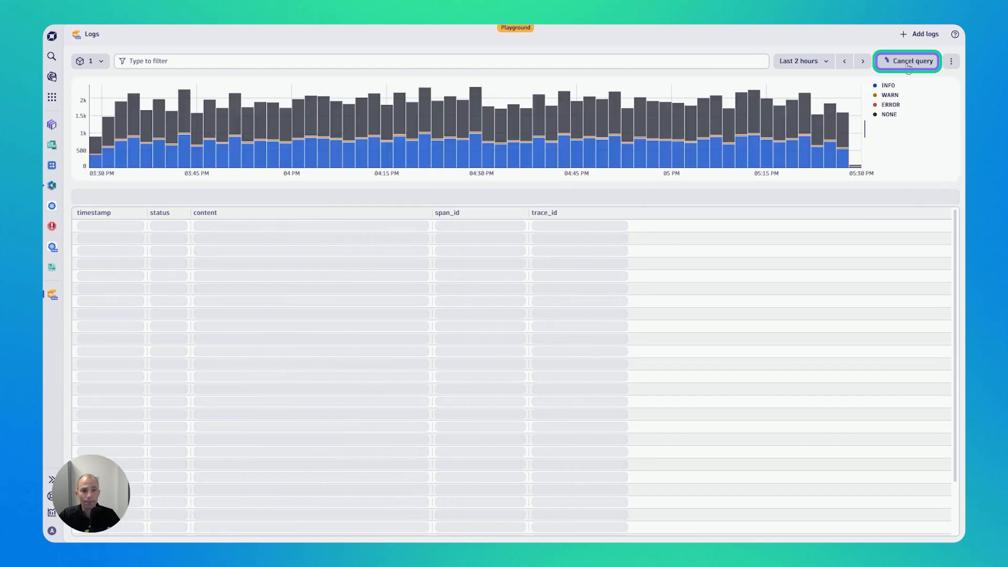
Step: Run the query so the 1000 namespace-filtered records load into the table
left_click(907, 61)
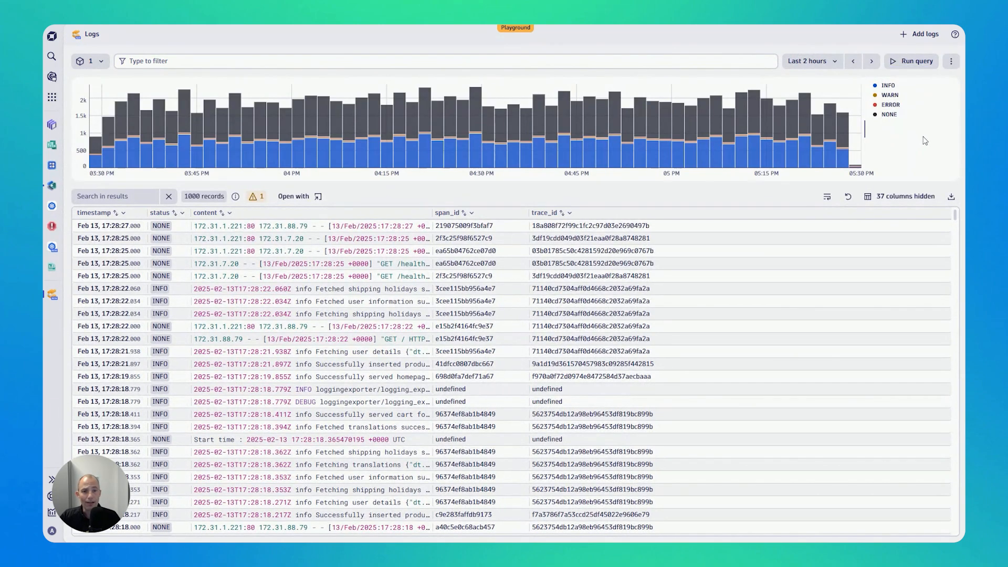
mouse_move(844, 80)
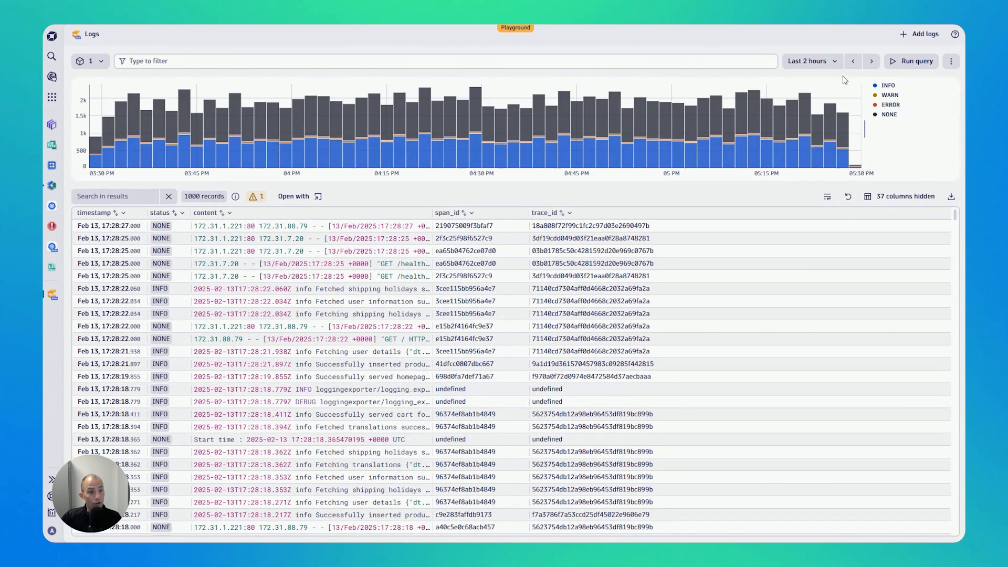
mouse_move(888, 147)
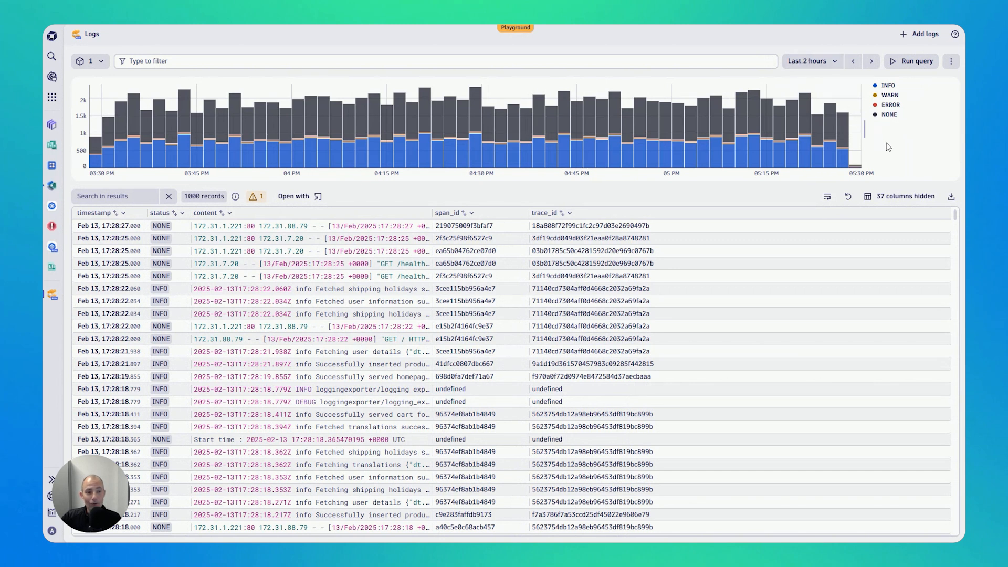
mouse_move(890, 151)
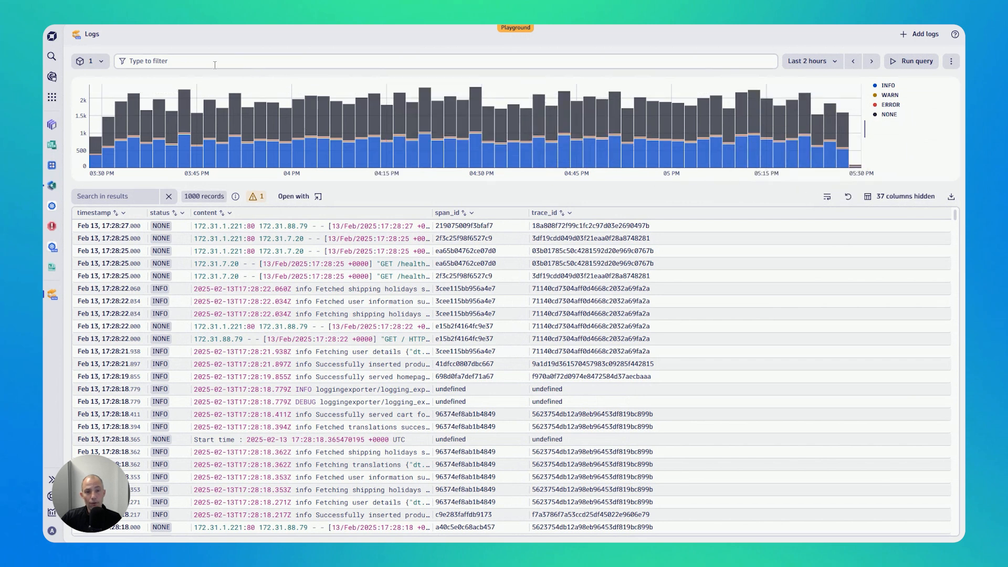
Step: Build the filter content = *creditcard* using the Contains operator
left_click(257, 61)
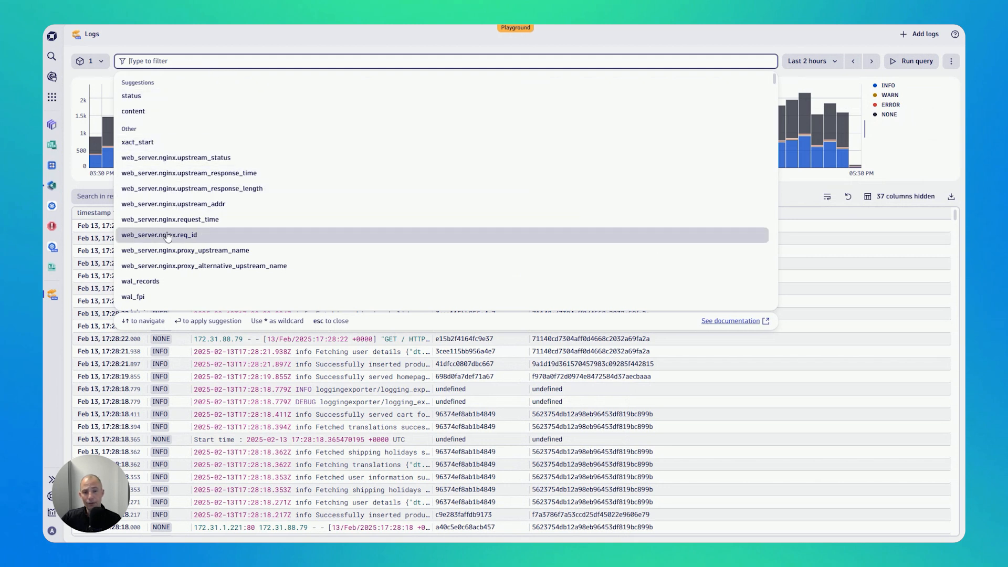
scroll("down", 3)
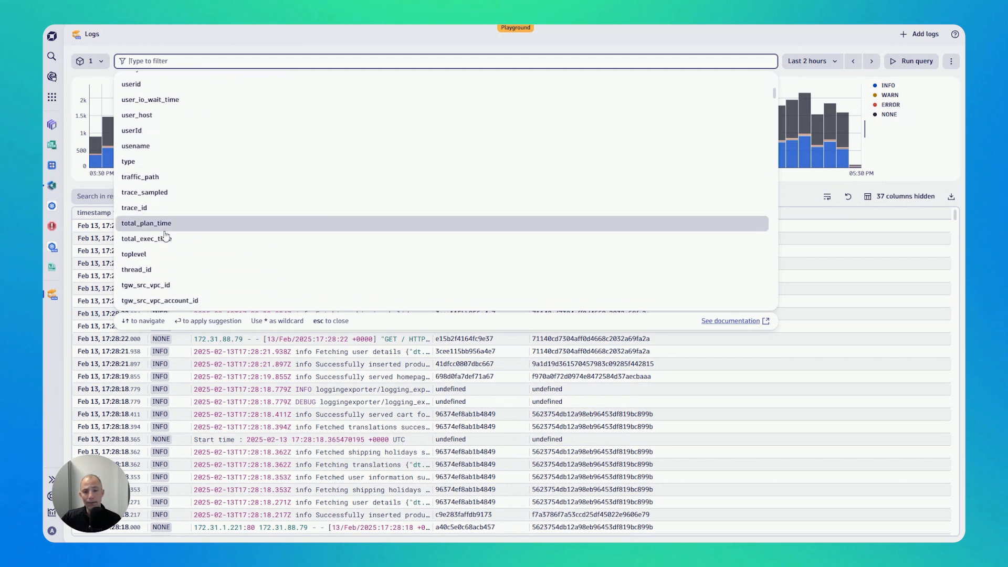
scroll("down", 3)
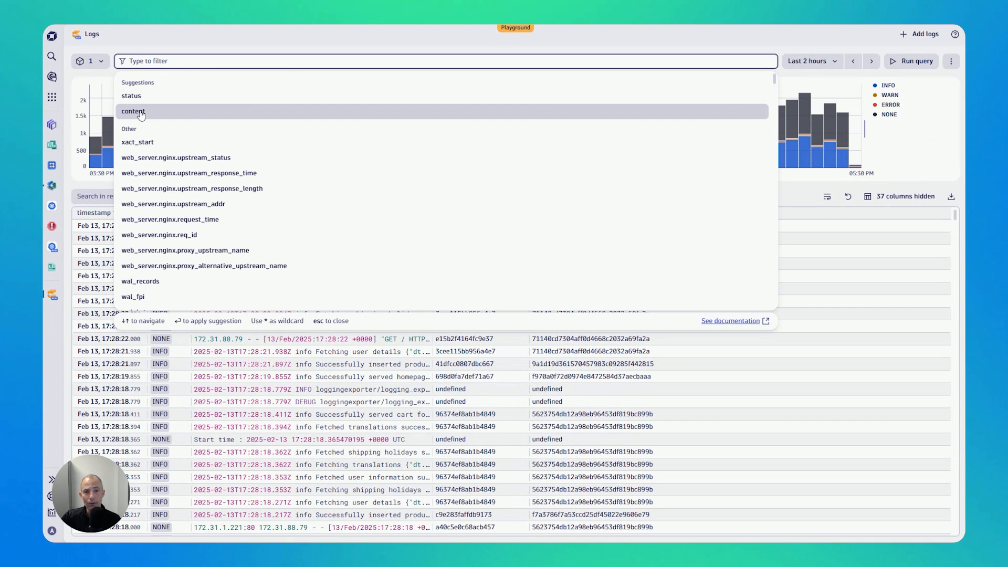
left_click(134, 112)
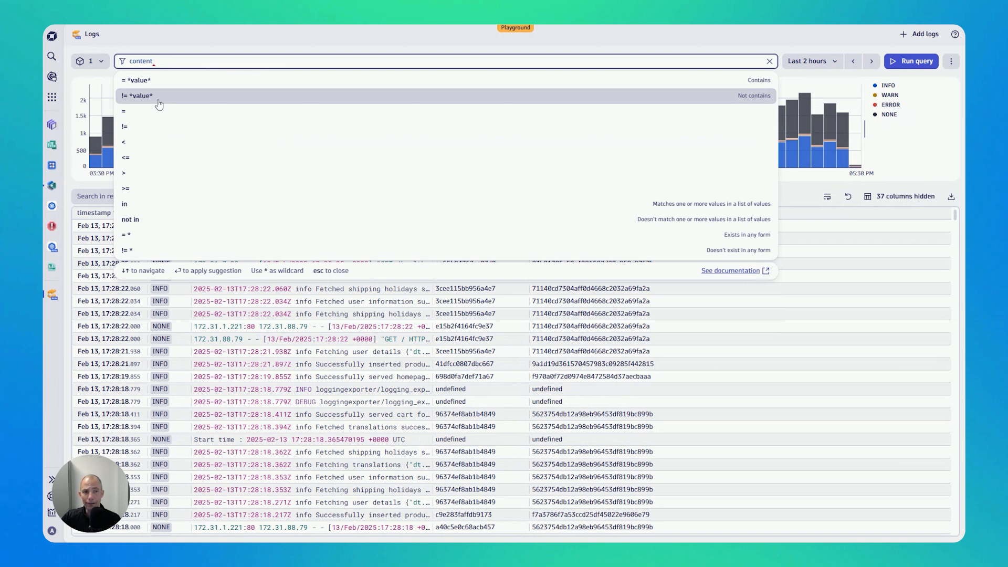
mouse_move(160, 88)
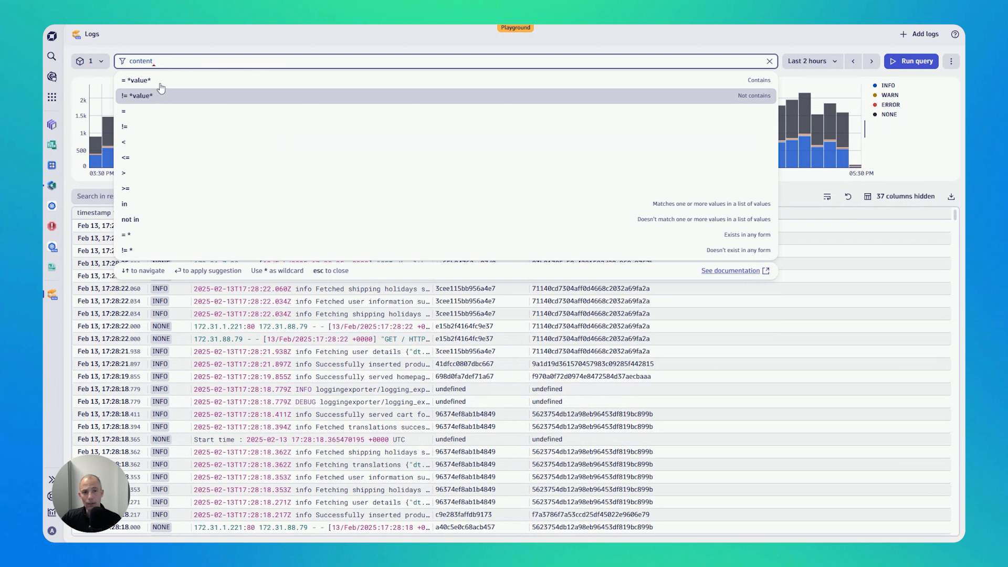
mouse_move(141, 208)
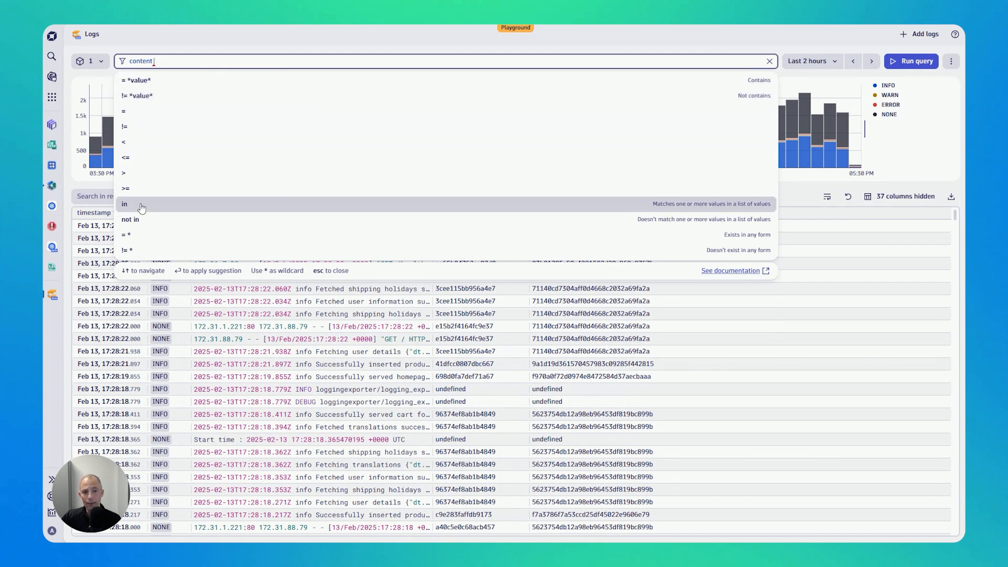
mouse_move(142, 220)
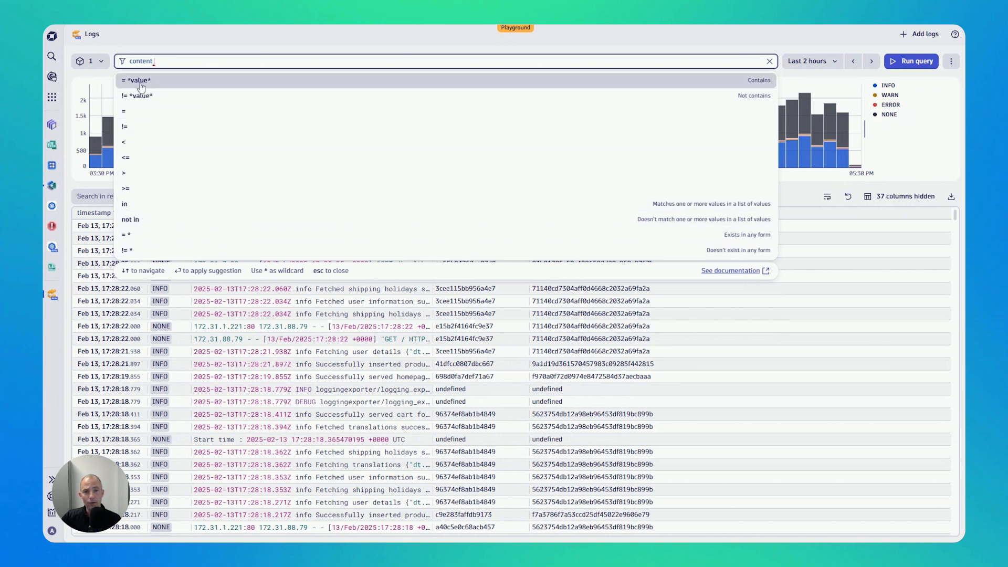
left_click(135, 79)
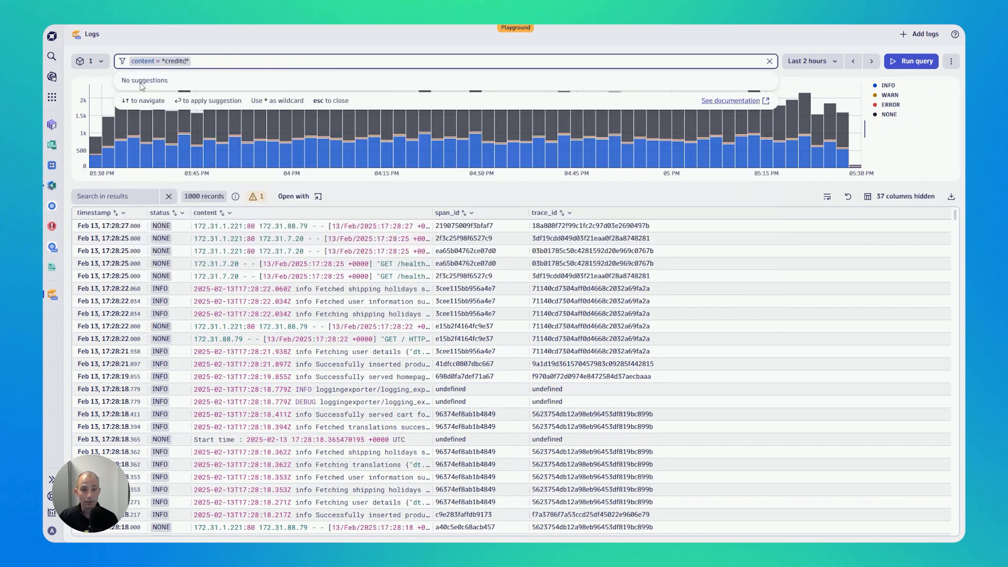
type("ard")
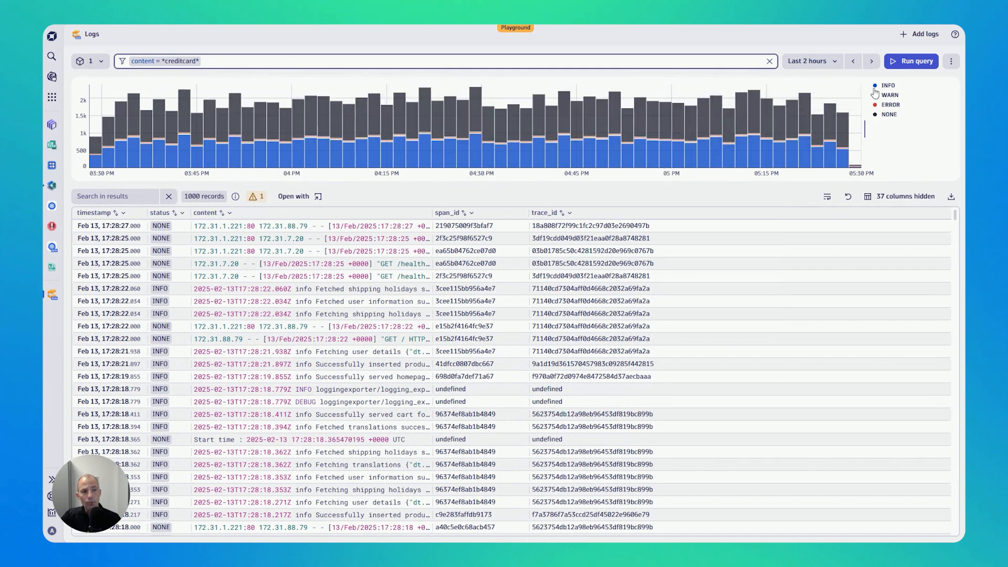
Step: Rerun the query with the creditcard filter, narrowing results to 88 records
left_click(910, 61)
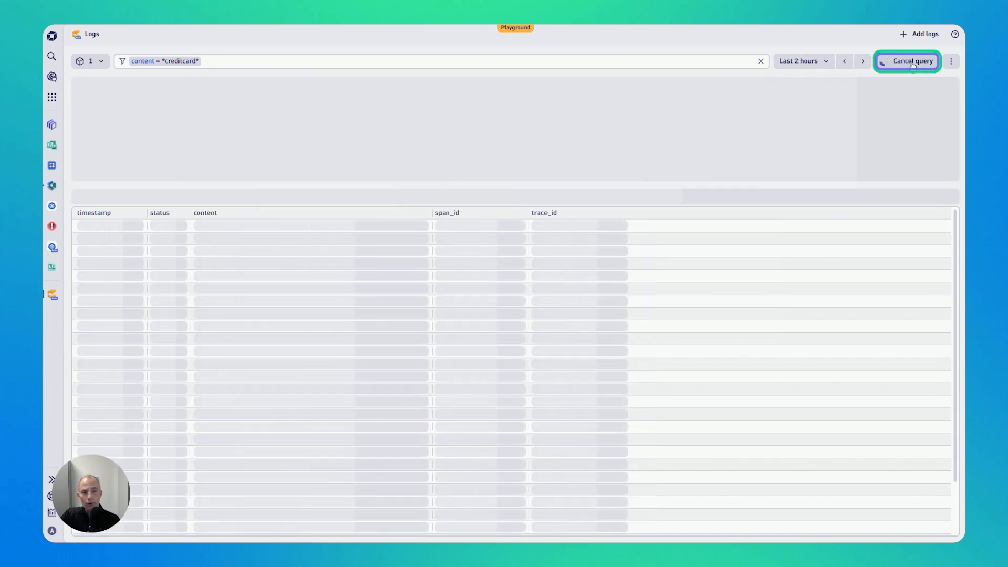
left_click(907, 60)
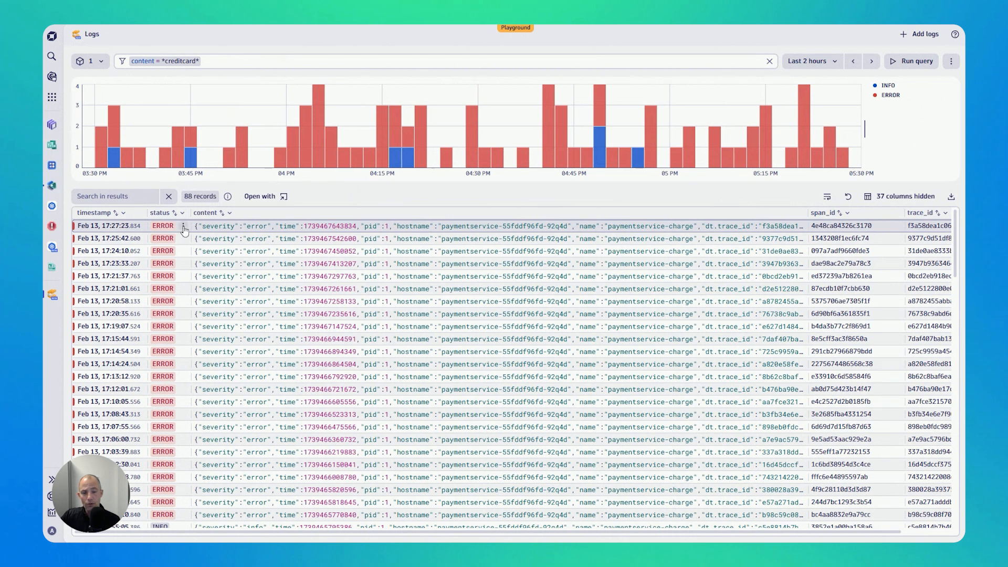
Step: Add status = ERROR from the status cell menu and rerun, leaving 82 records
left_click(184, 229)
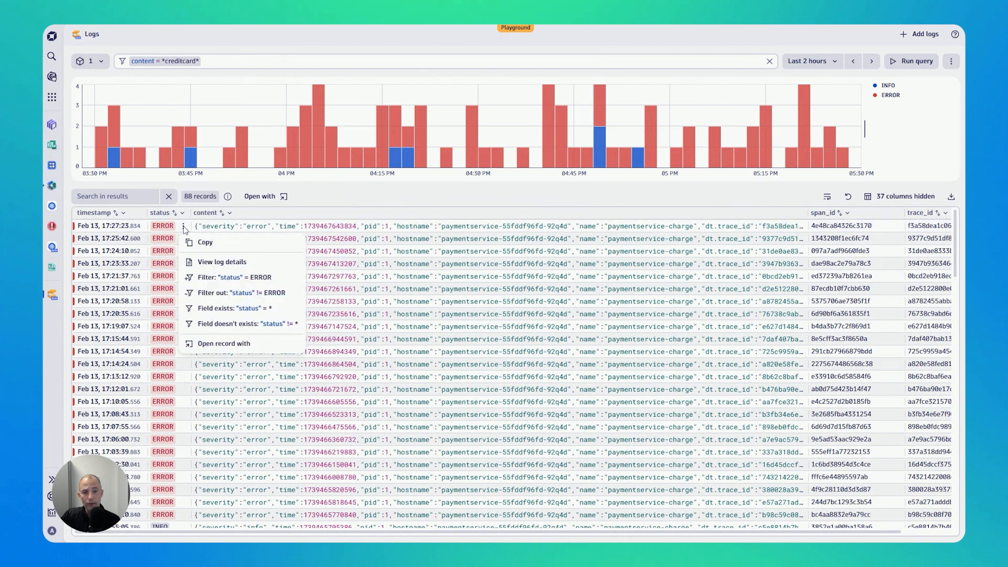
mouse_move(233, 283)
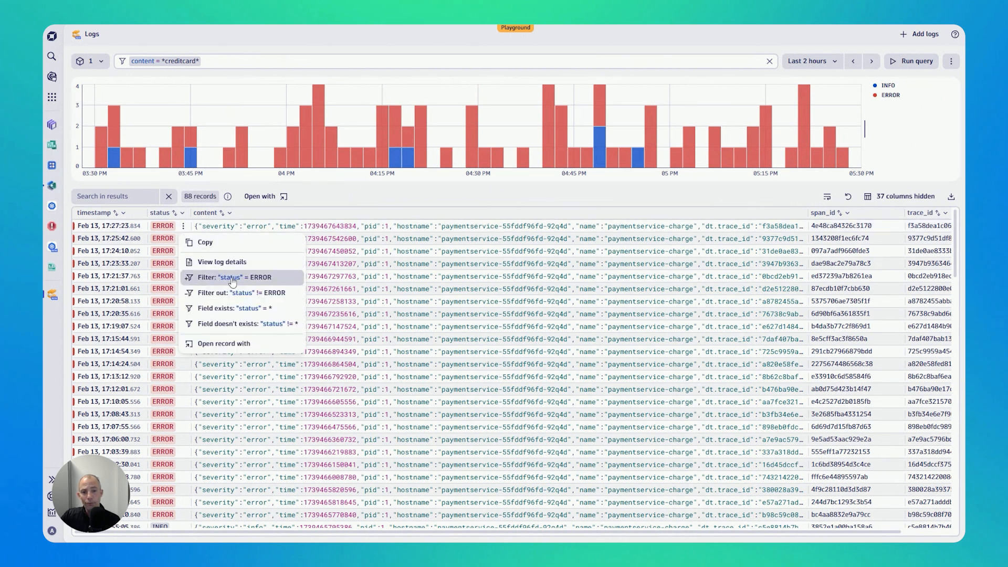
mouse_move(228, 281)
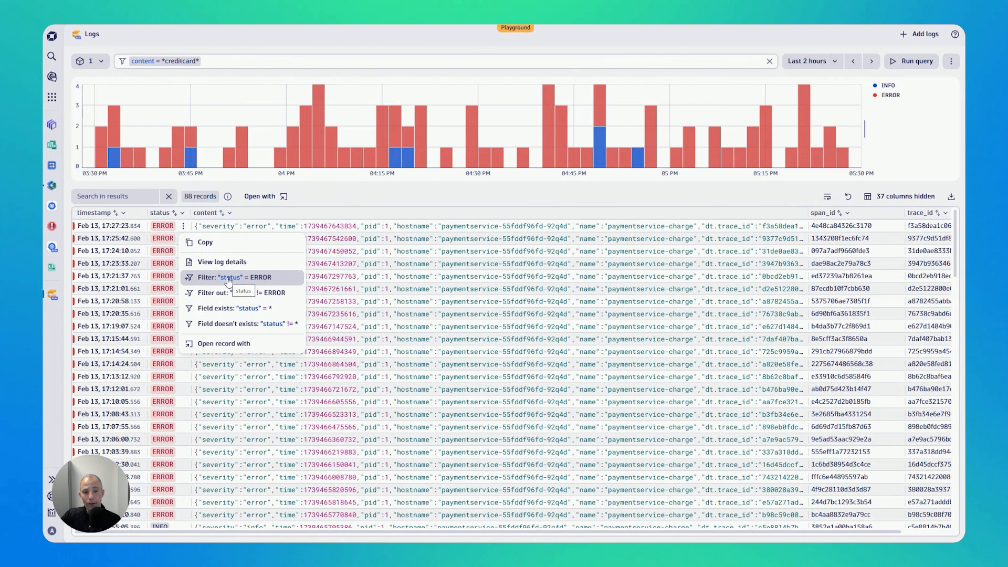
left_click(241, 277)
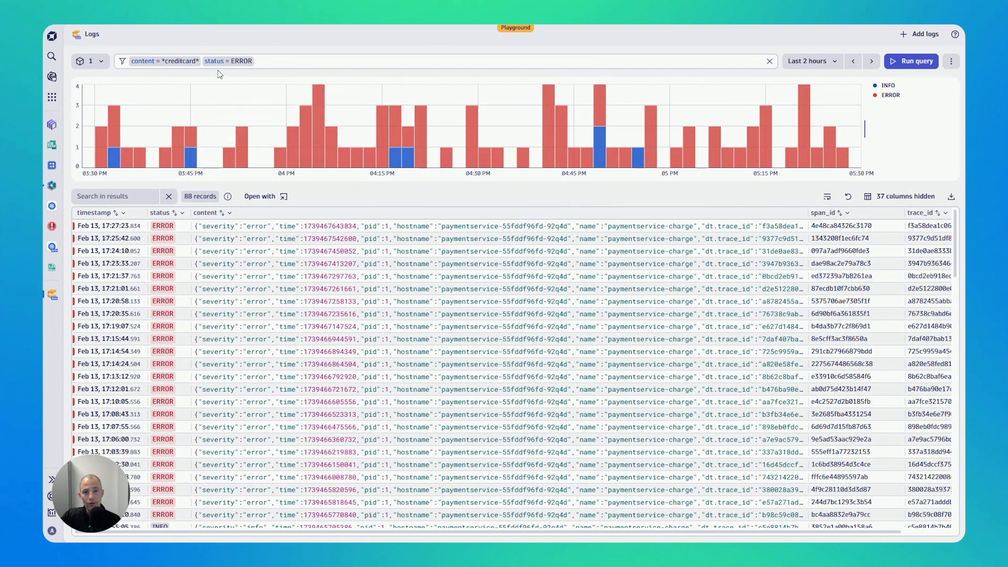
mouse_move(759, 75)
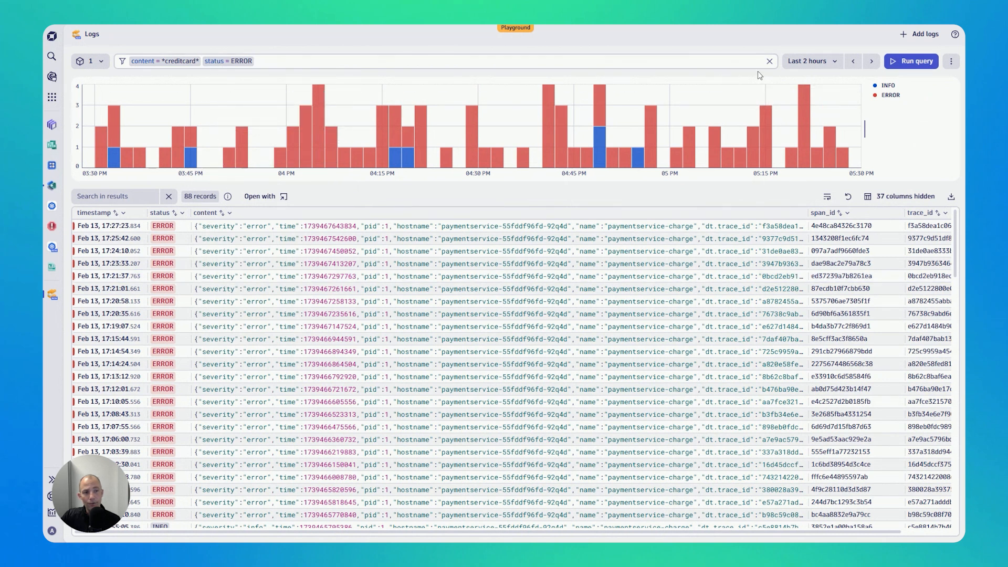
left_click(910, 61)
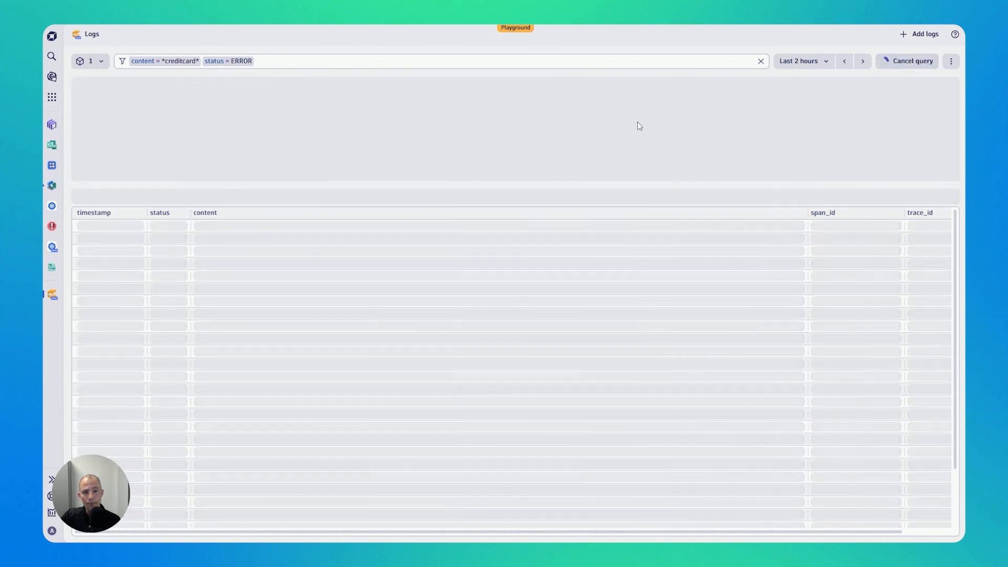
left_click(913, 61)
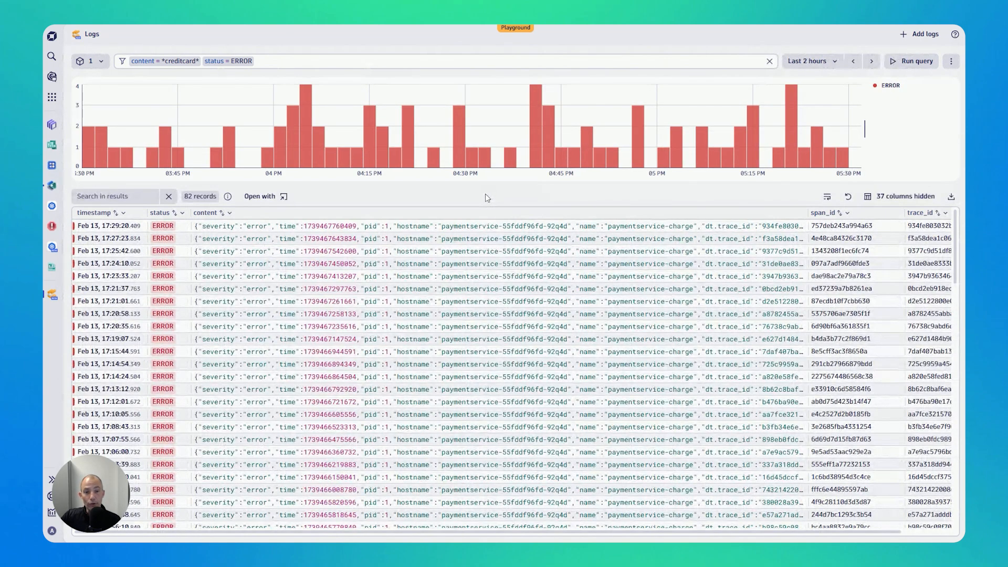
mouse_move(125, 314)
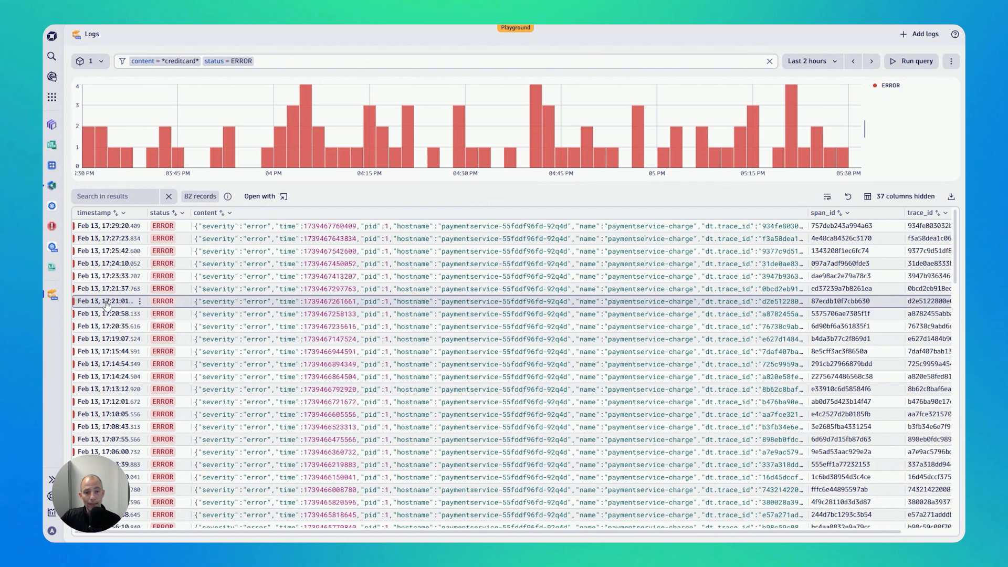
Step: Show the details panel for the 17:21:01 error log and scroll into Topology
left_click(109, 301)
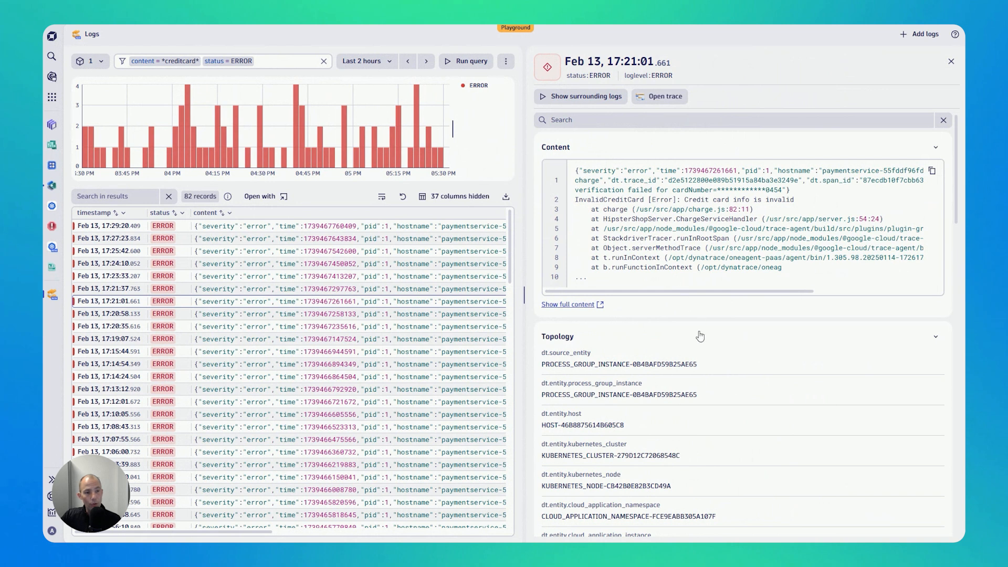
scroll("down", 3)
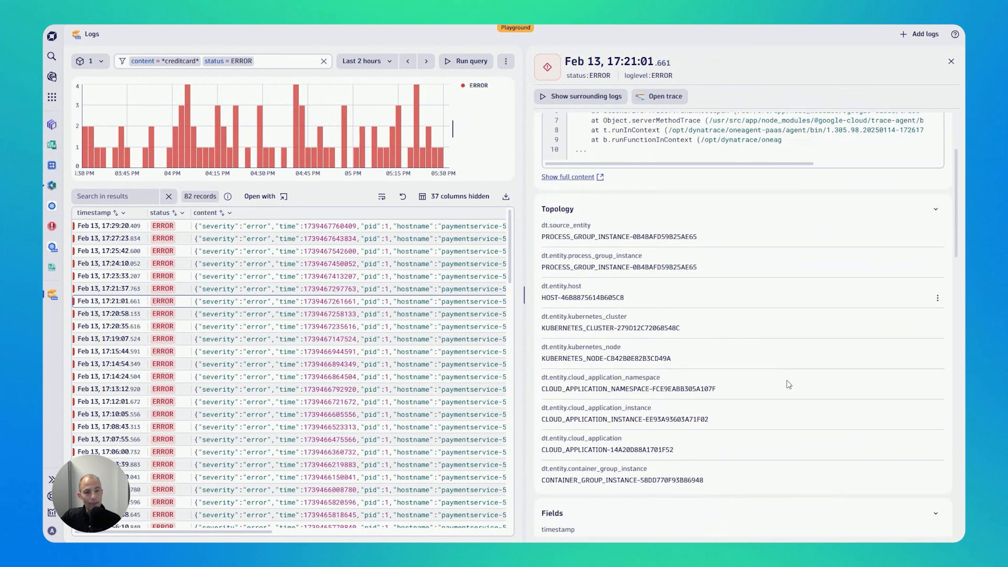
scroll("down", 3)
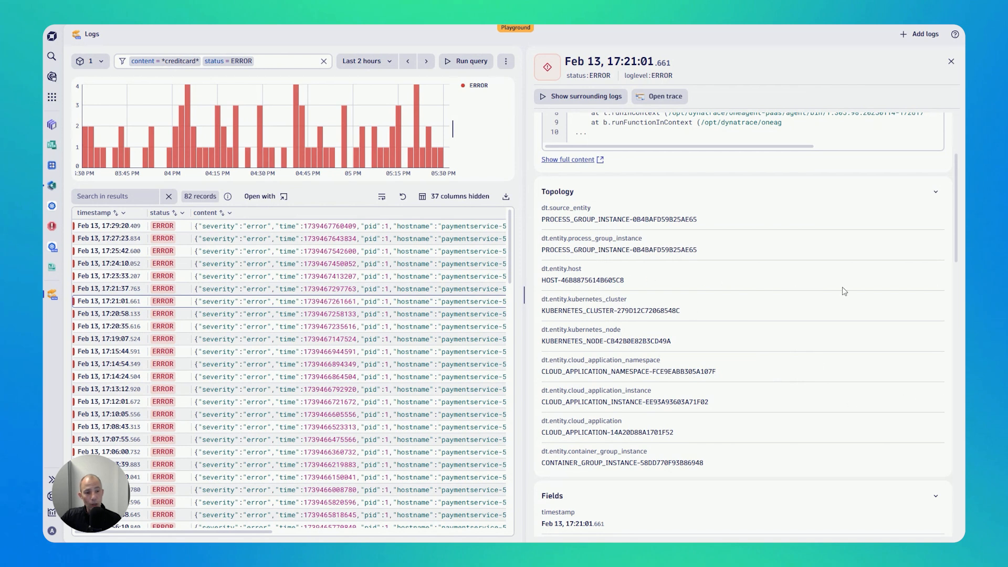
left_click(938, 283)
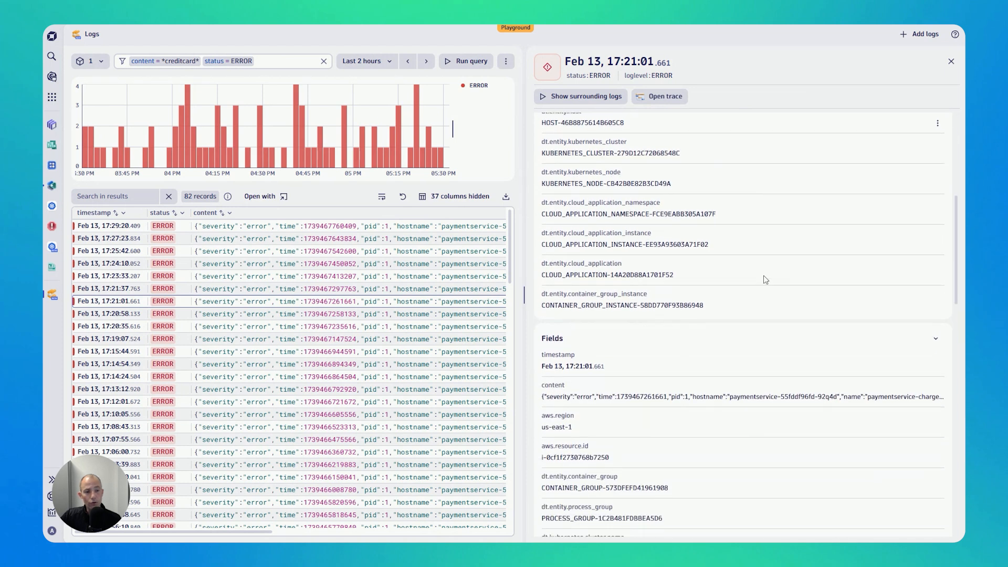
Step: Scroll through the Fields section and select the word InvalidCreditCard in the content
scroll("down", 3)
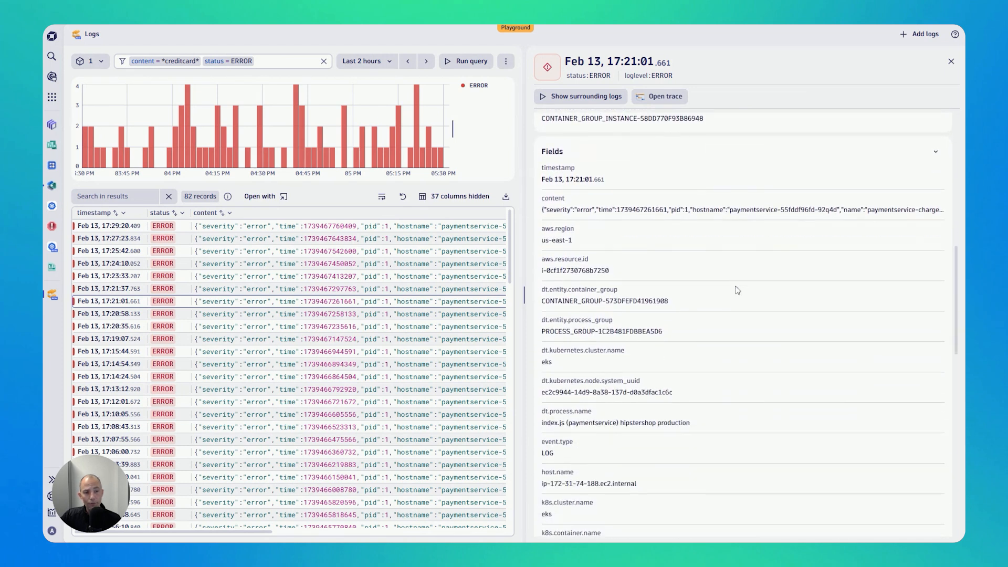
scroll("down", 3)
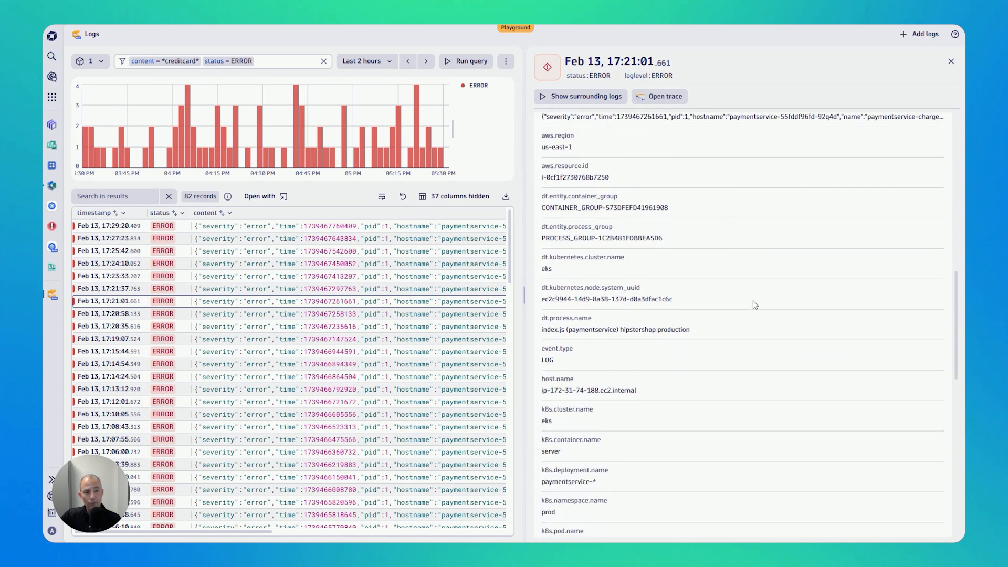
scroll("down", 3)
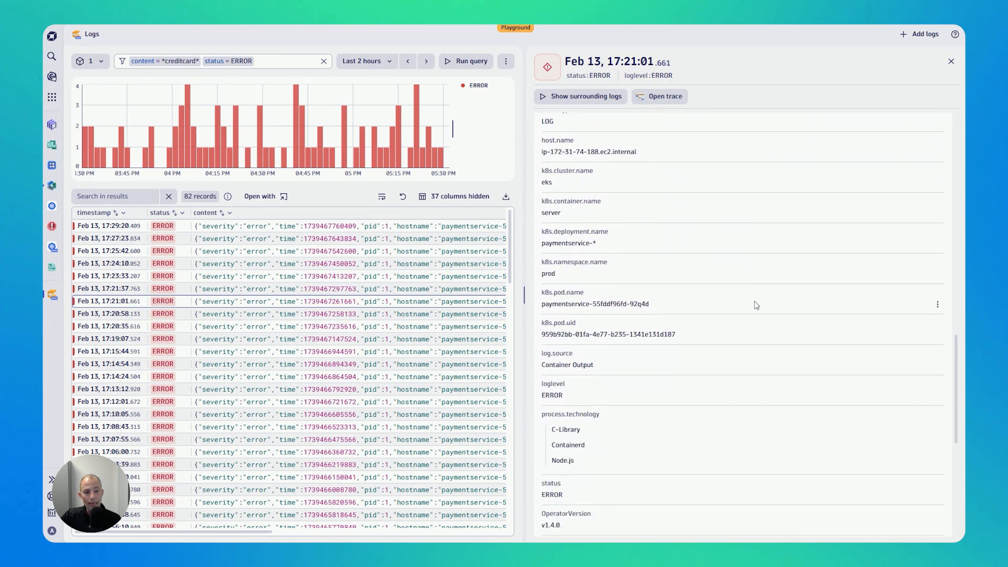
scroll("down", 3)
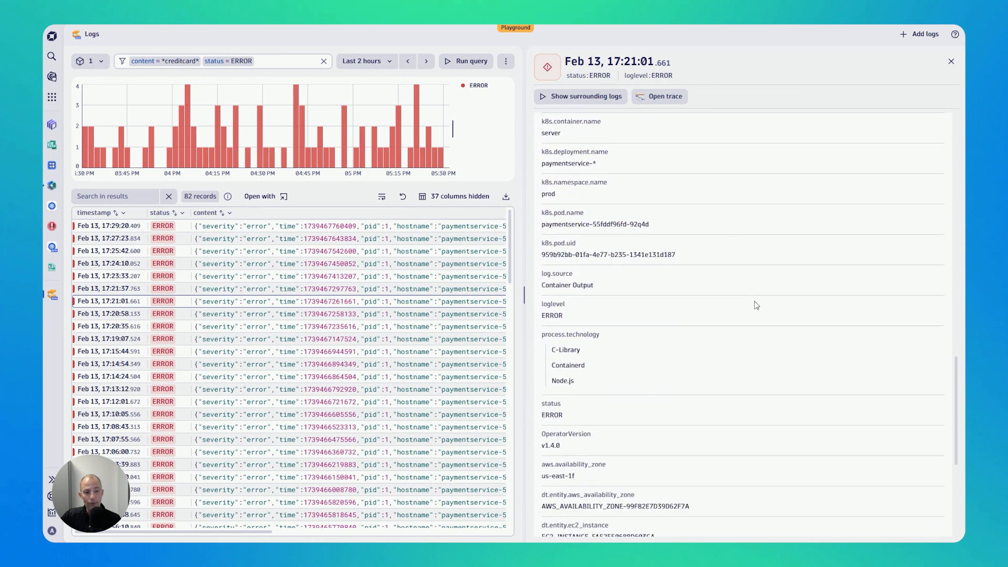
scroll("down", 3)
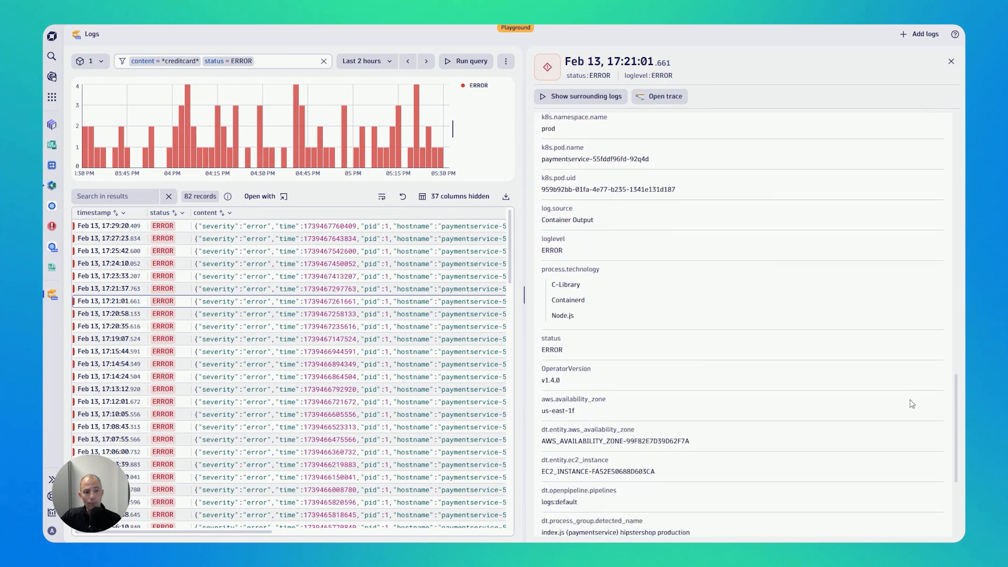
scroll("down", 3)
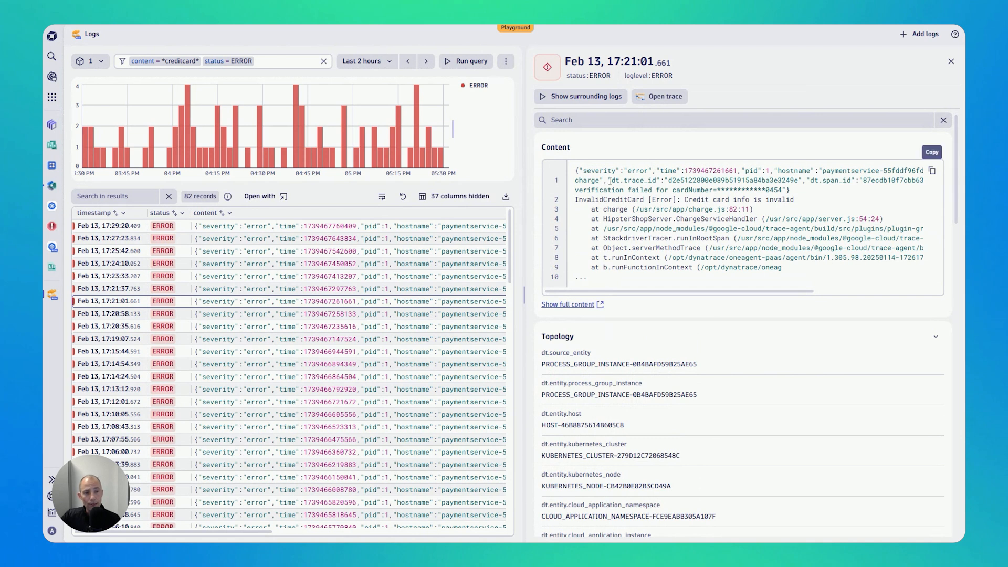
double_click(591, 199)
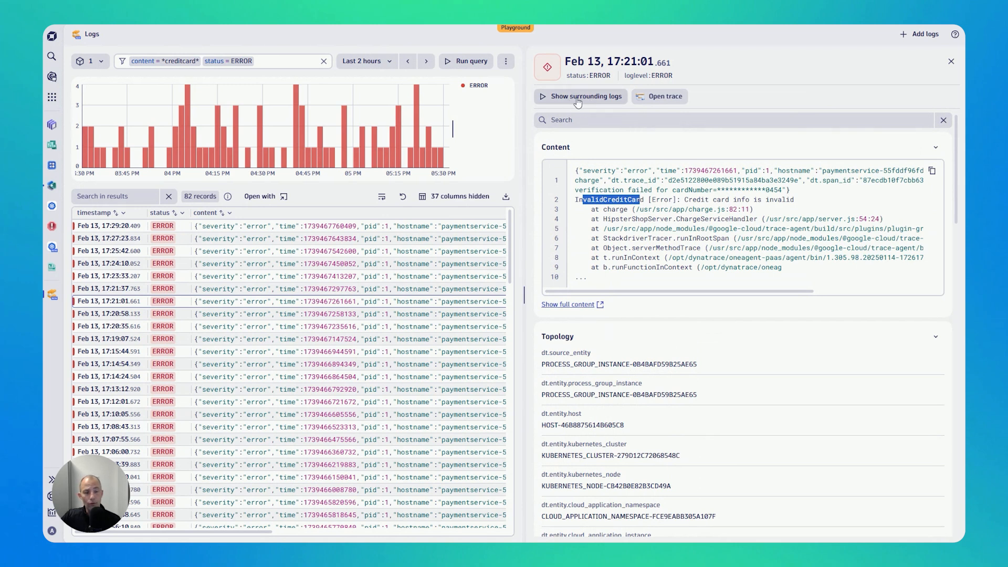
Step: Show the 14 surrounding logs sharing the error's trace
left_click(585, 96)
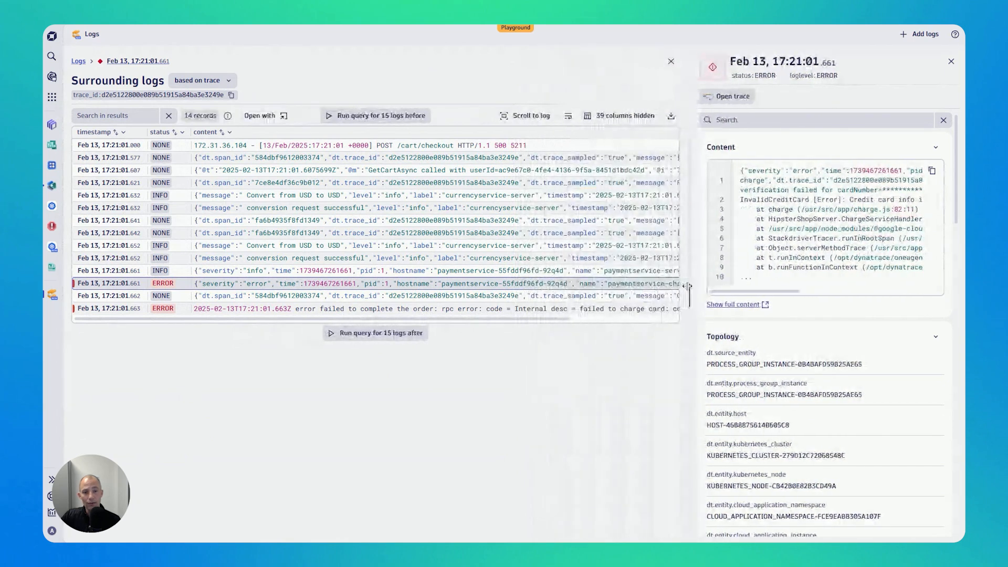
mouse_move(587, 399)
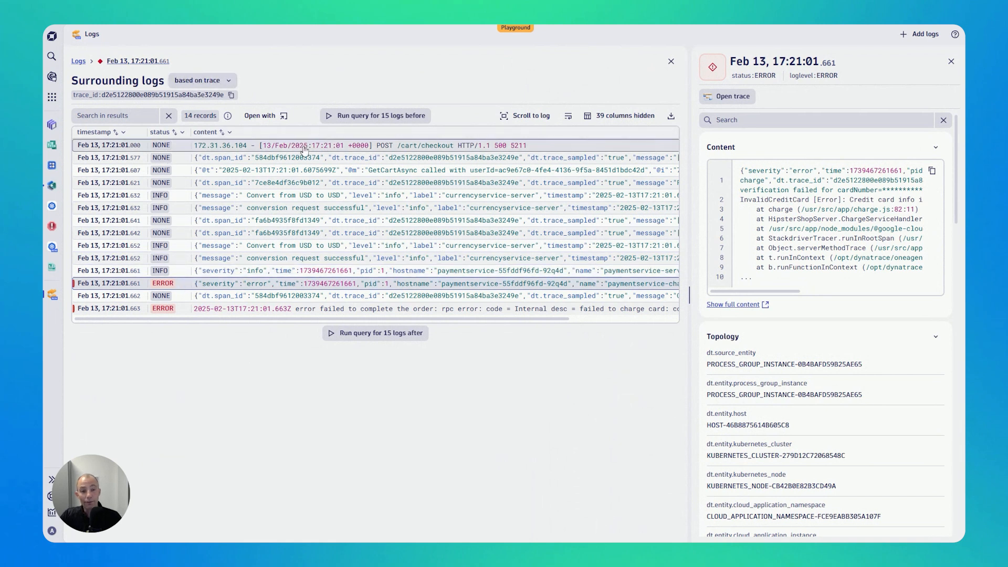
mouse_move(305, 175)
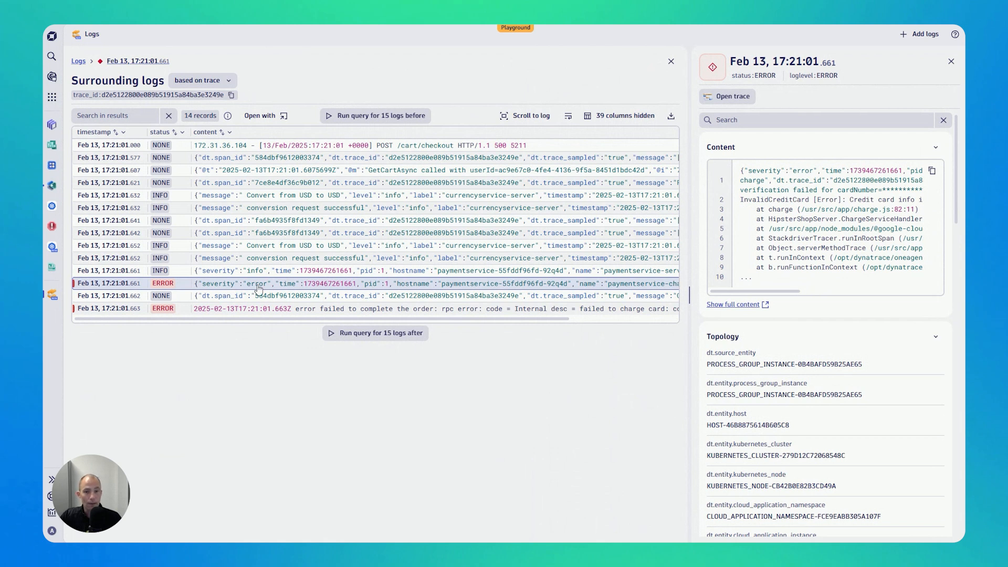
Step: Switch surrounding logs to topology-based relation and fetch them, revealing all topology fields
left_click(200, 80)
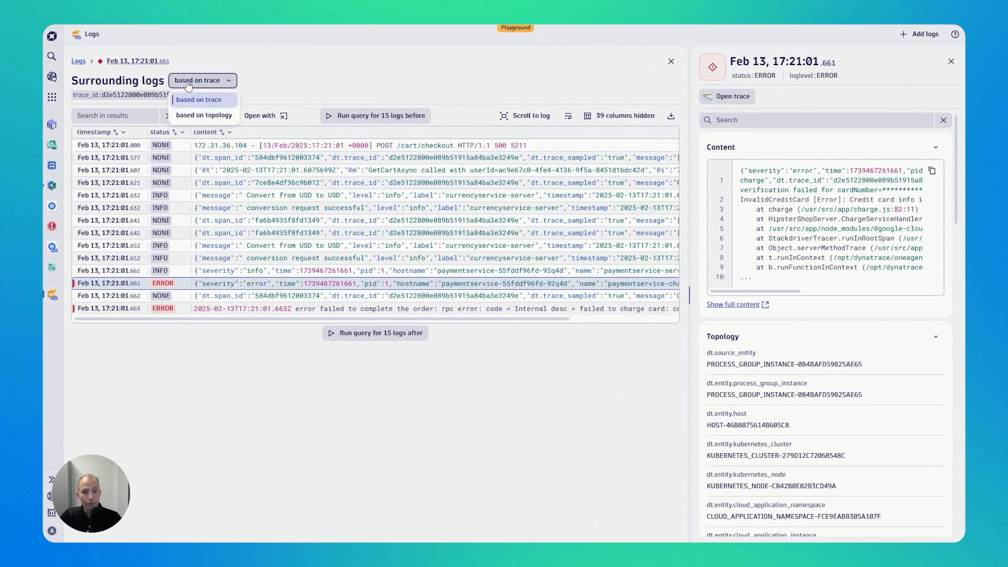
mouse_move(204, 114)
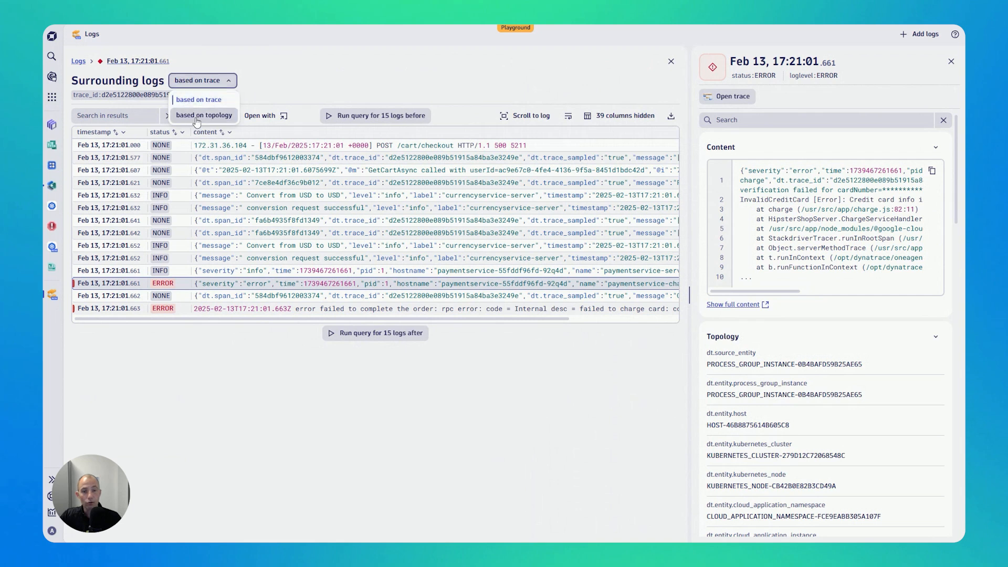
left_click(204, 115)
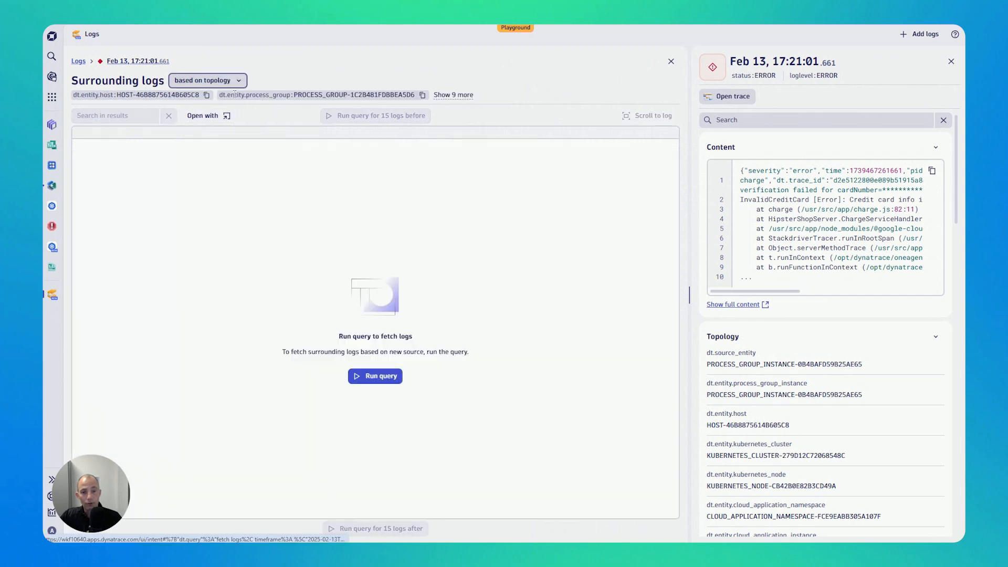
left_click(375, 376)
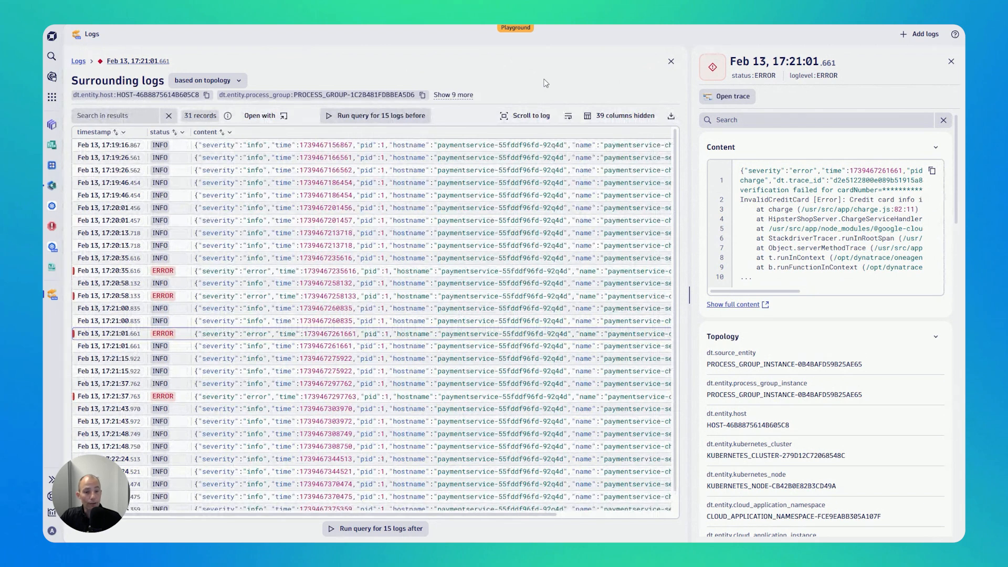
mouse_move(554, 97)
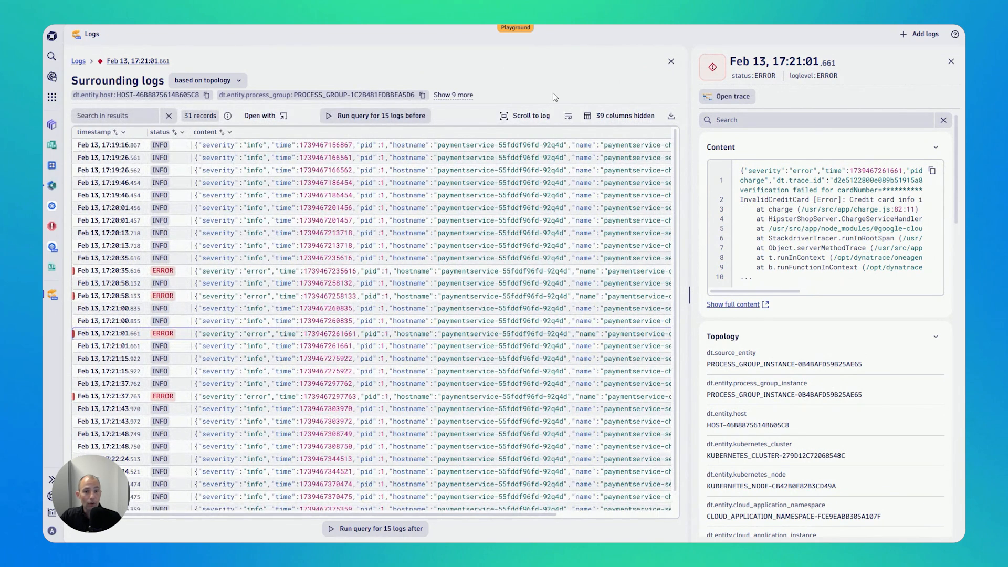
mouse_move(463, 103)
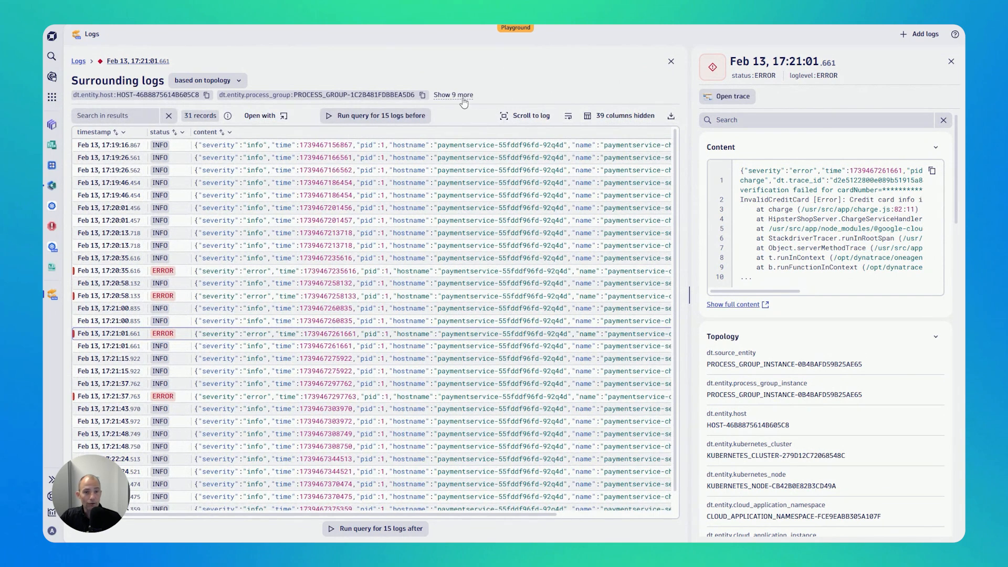
left_click(453, 95)
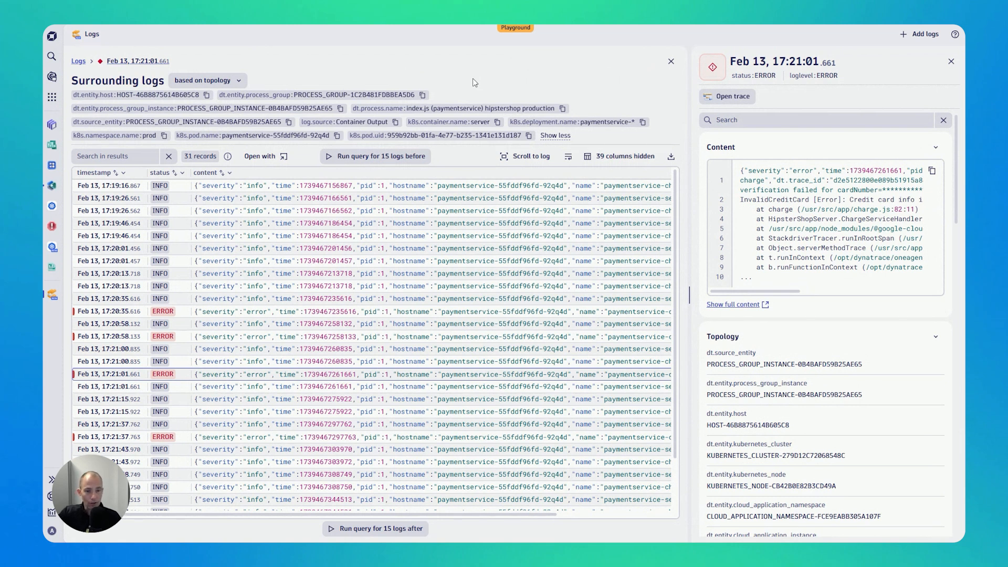
mouse_move(224, 93)
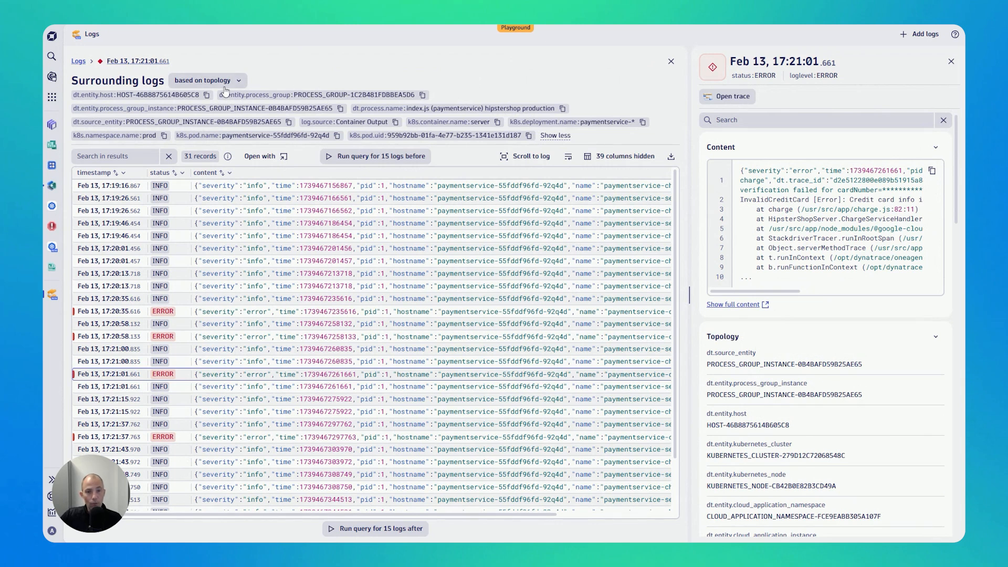
Step: Return to the main Logs list via the Logs breadcrumb
left_click(203, 80)
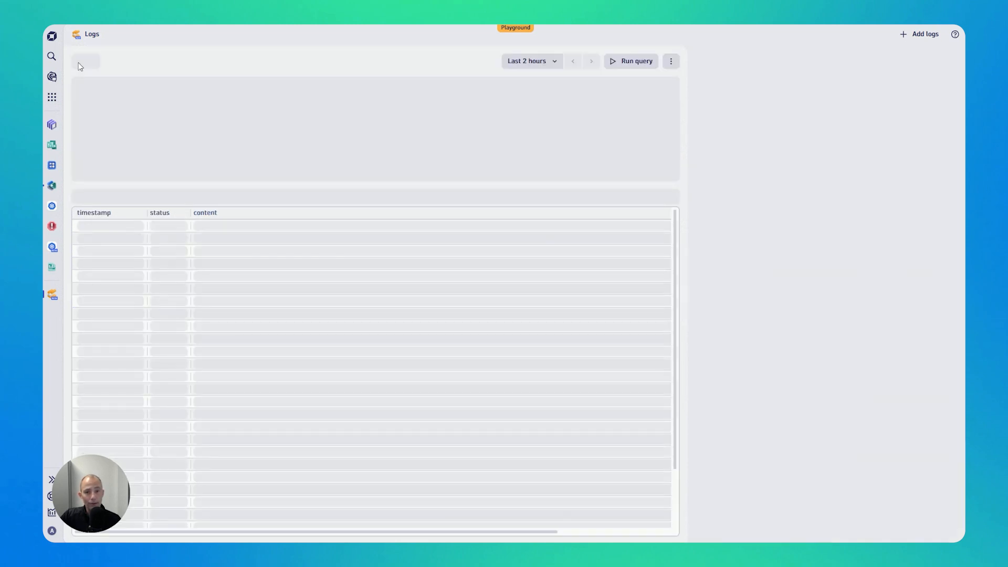
Step: Clear the creditcard and ERROR filters and rerun, listing 1000 records of all statuses
left_click(636, 61)
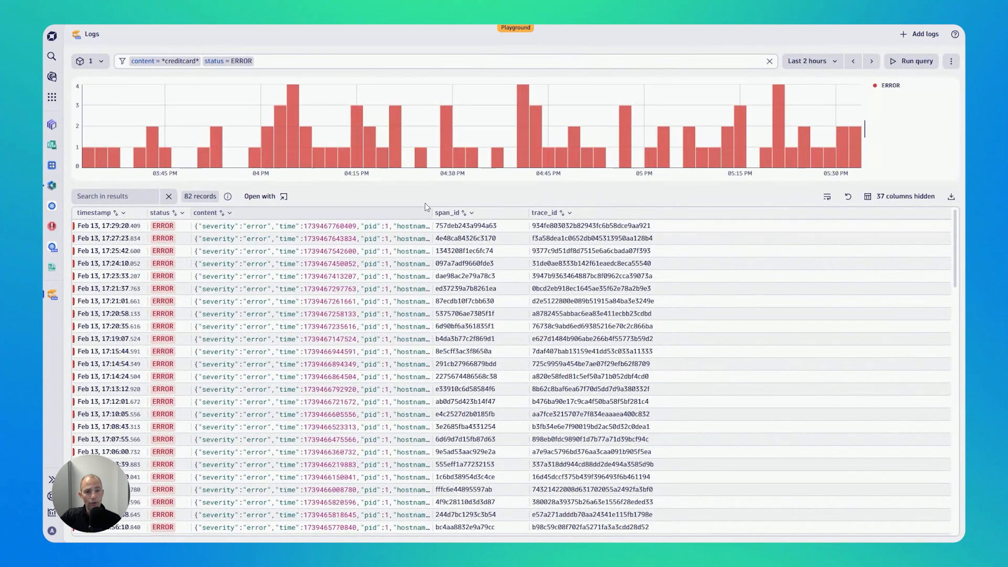
mouse_move(414, 209)
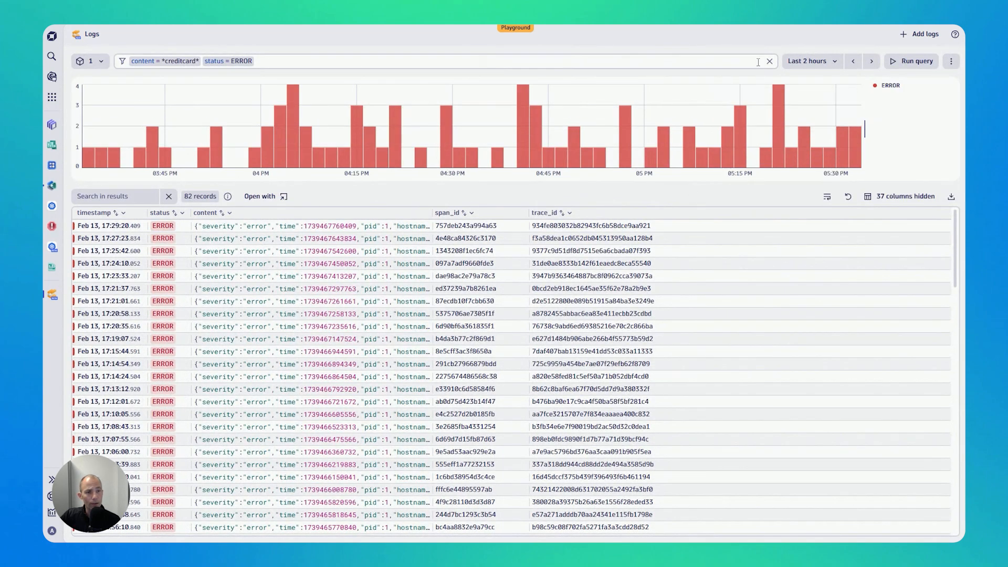
left_click(769, 61)
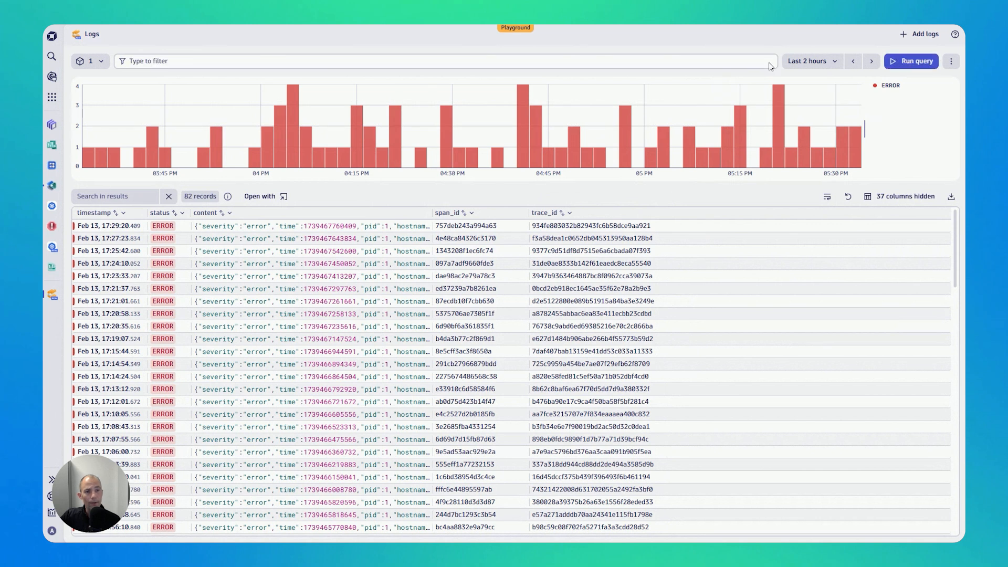
left_click(912, 61)
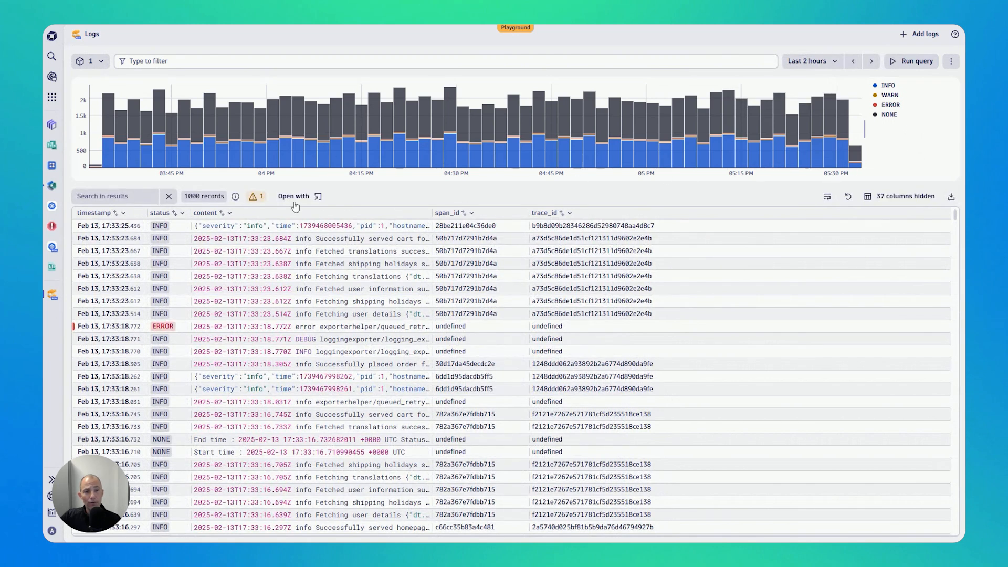
mouse_move(166, 213)
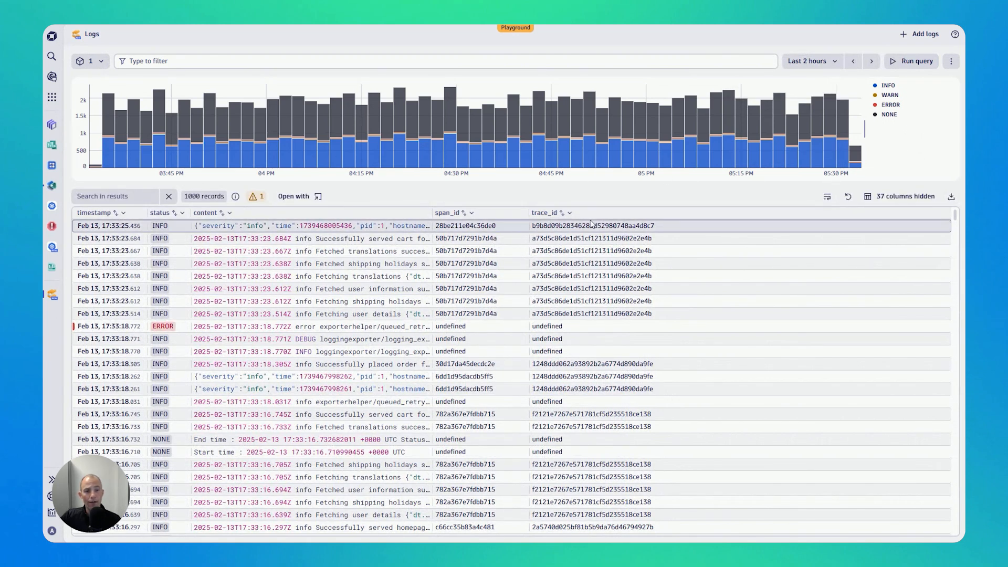
mouse_move(905, 196)
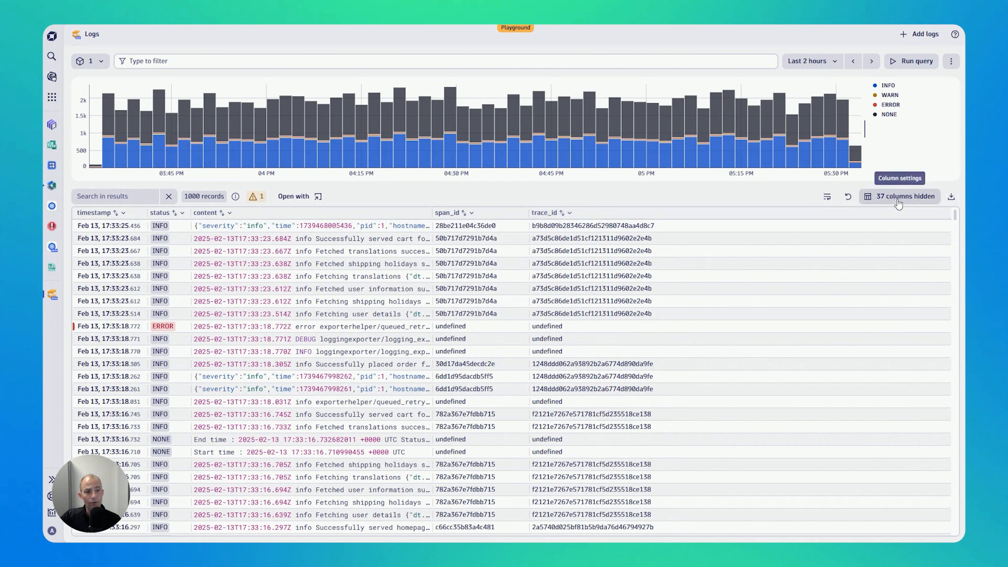
Step: Add host.name, k8s.cluster.name and k8s.namespace.name columns via the hidden-columns settings and confirm
left_click(905, 196)
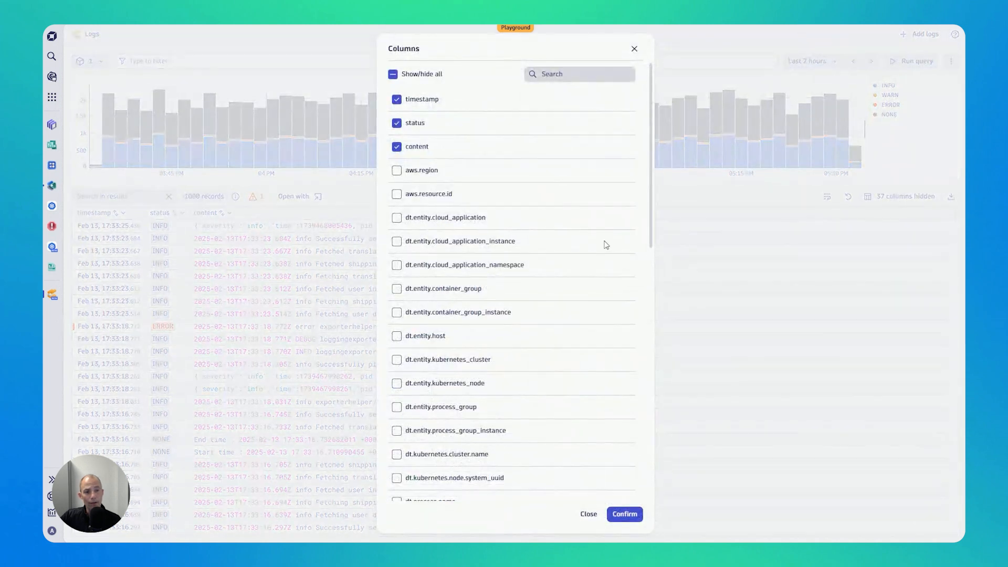
scroll("down", 3)
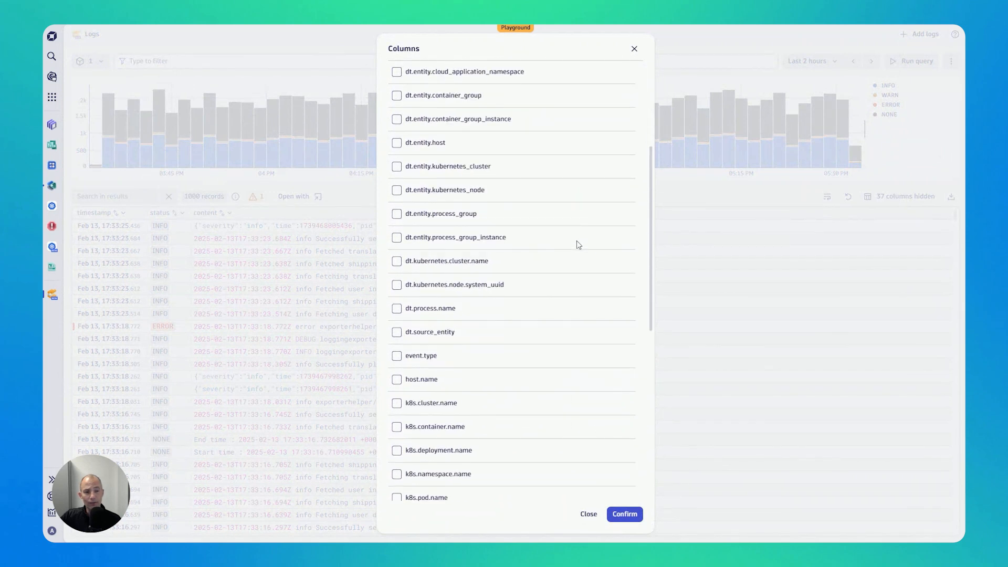
scroll("down", 3)
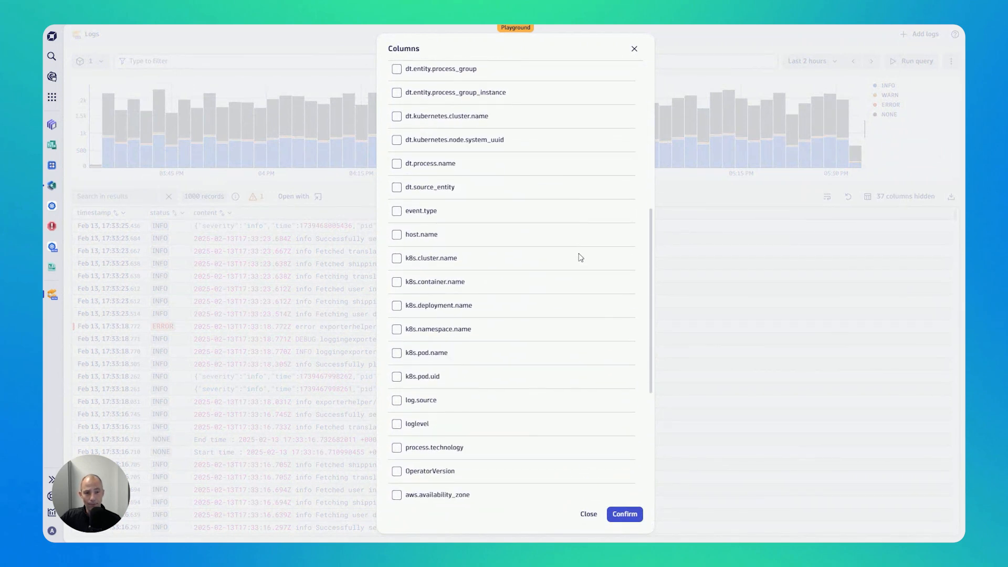
left_click(397, 234)
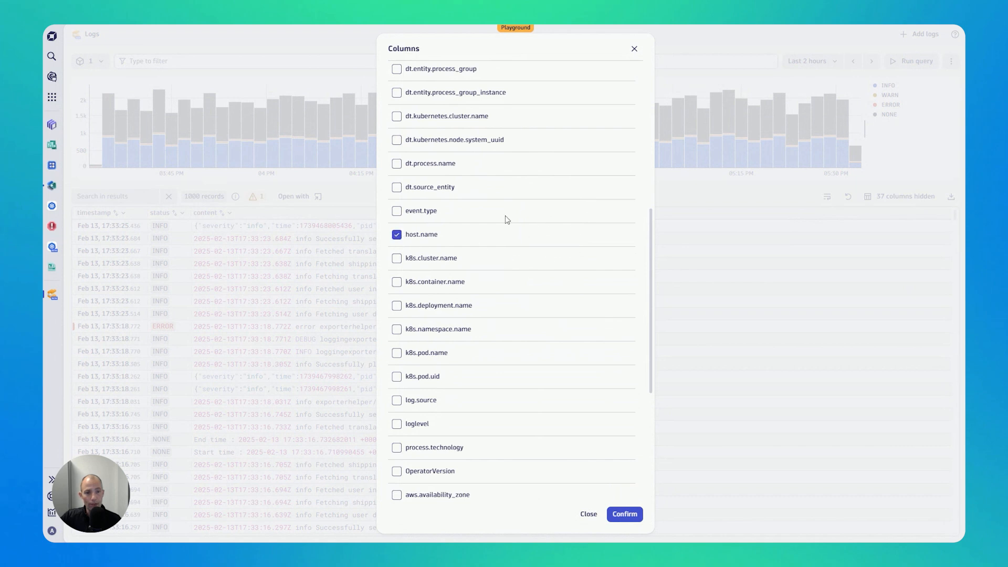
left_click(397, 258)
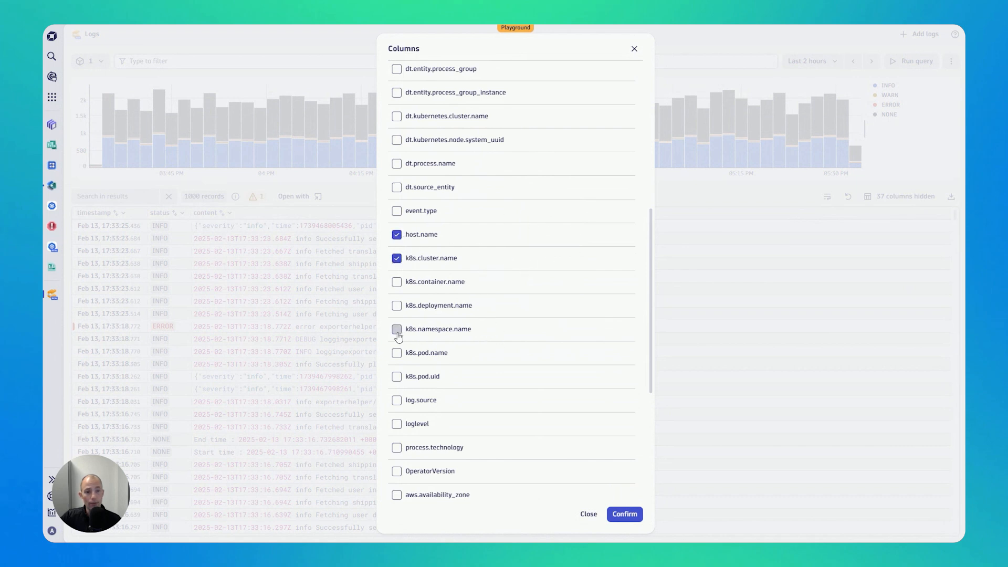
left_click(623, 513)
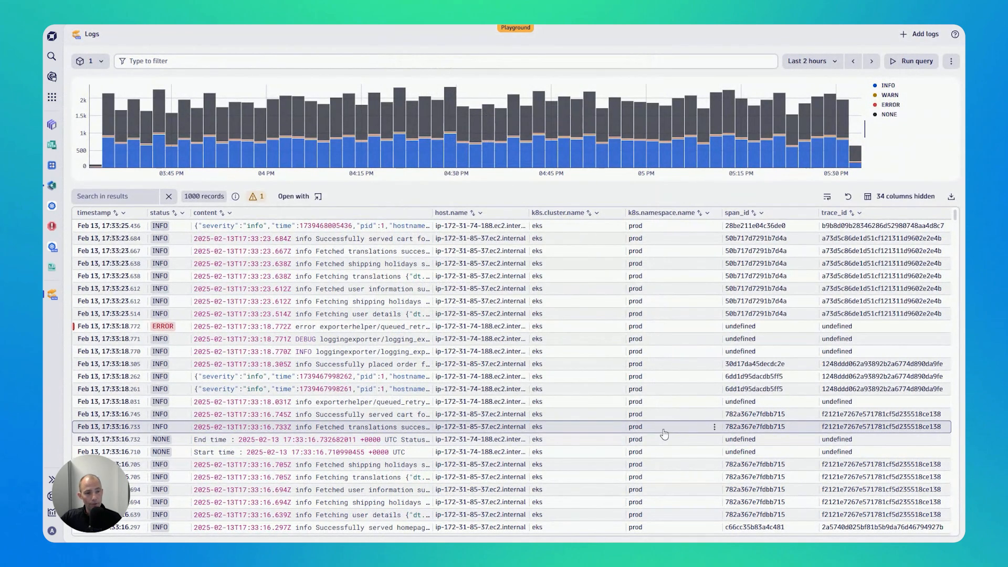
mouse_move(664, 433)
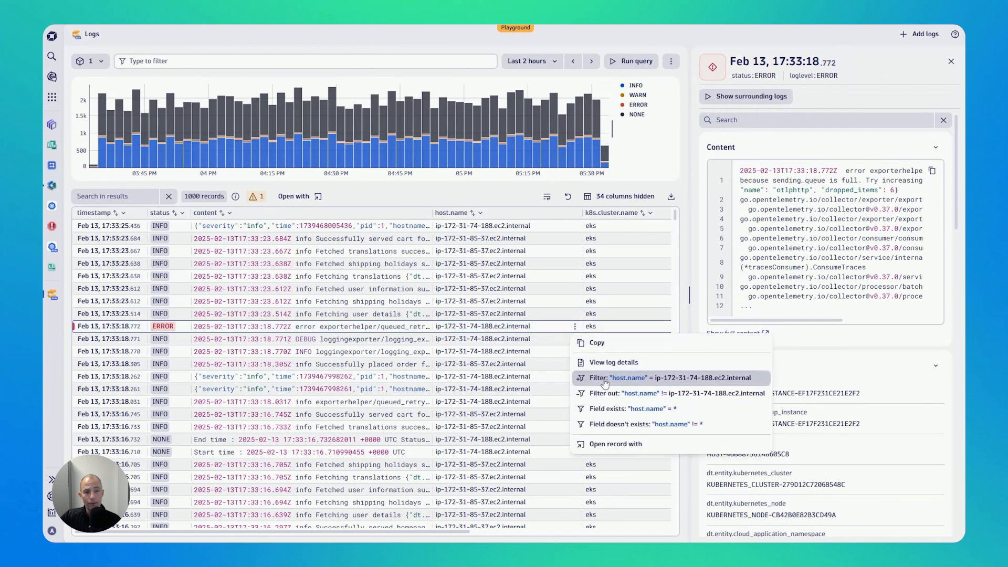
Step: Filter to host.name = ip-172-31-74-188.ec2.internal from a row cell and run the query
left_click(668, 377)
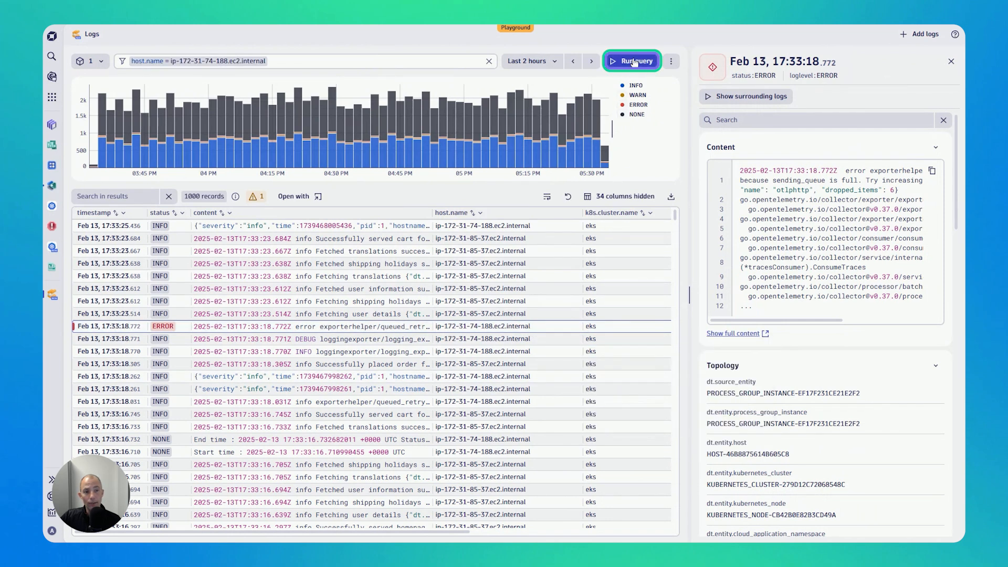
left_click(632, 61)
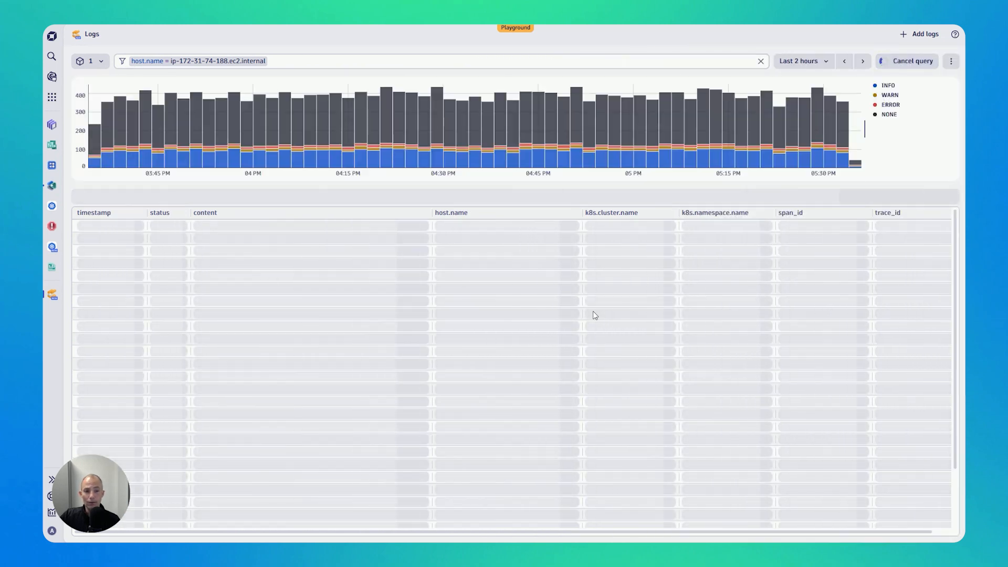
left_click(912, 61)
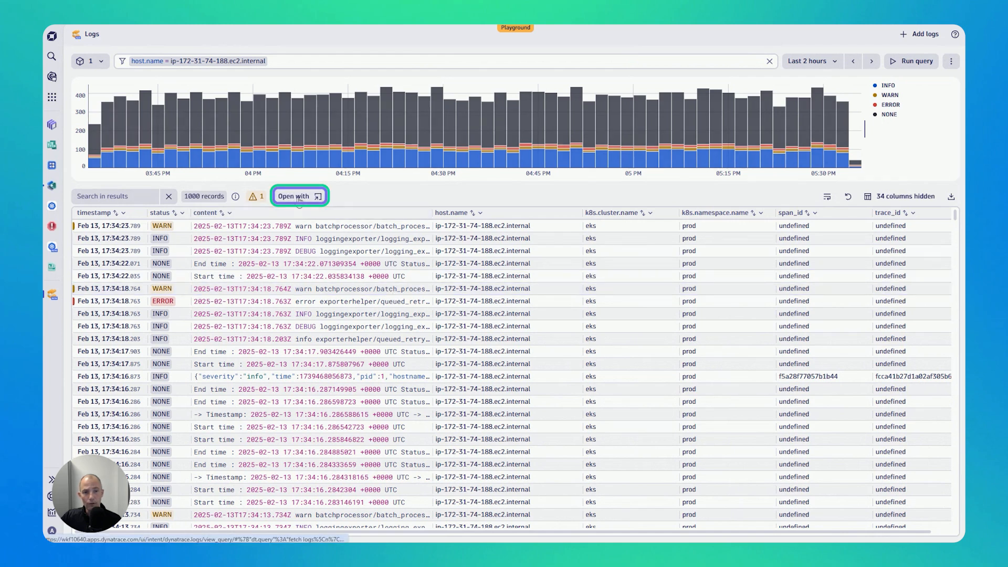
left_click(300, 196)
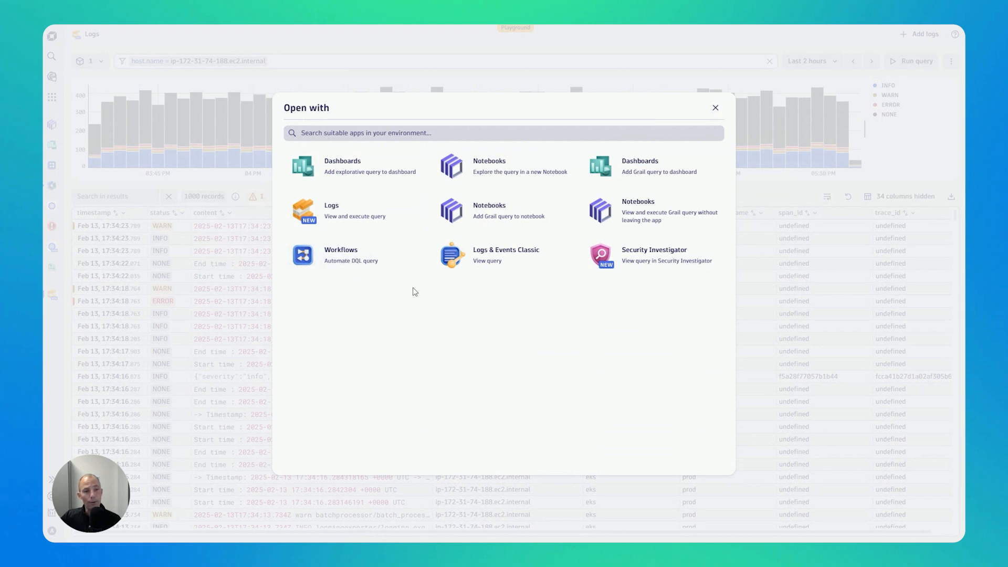
mouse_move(639, 282)
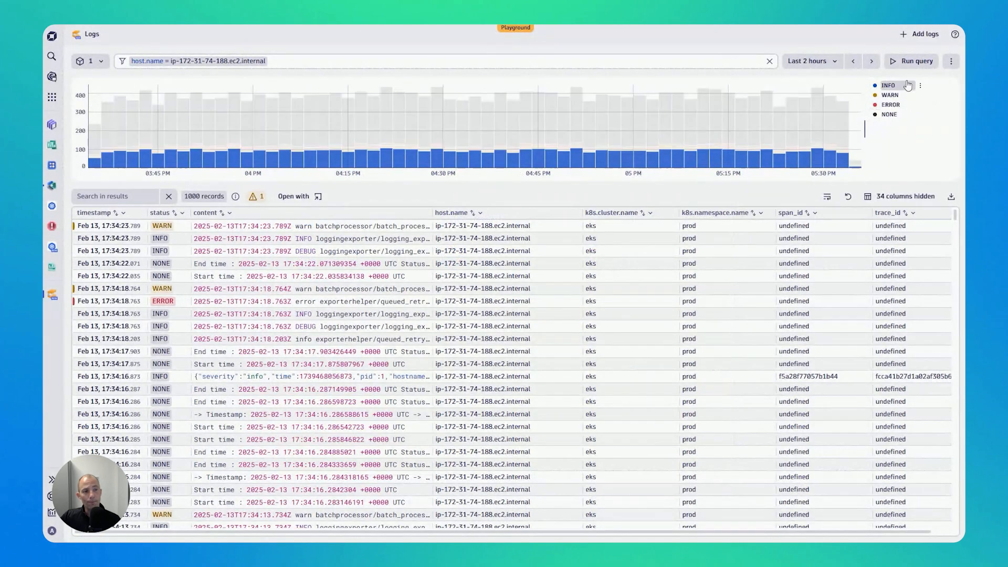
left_click(952, 61)
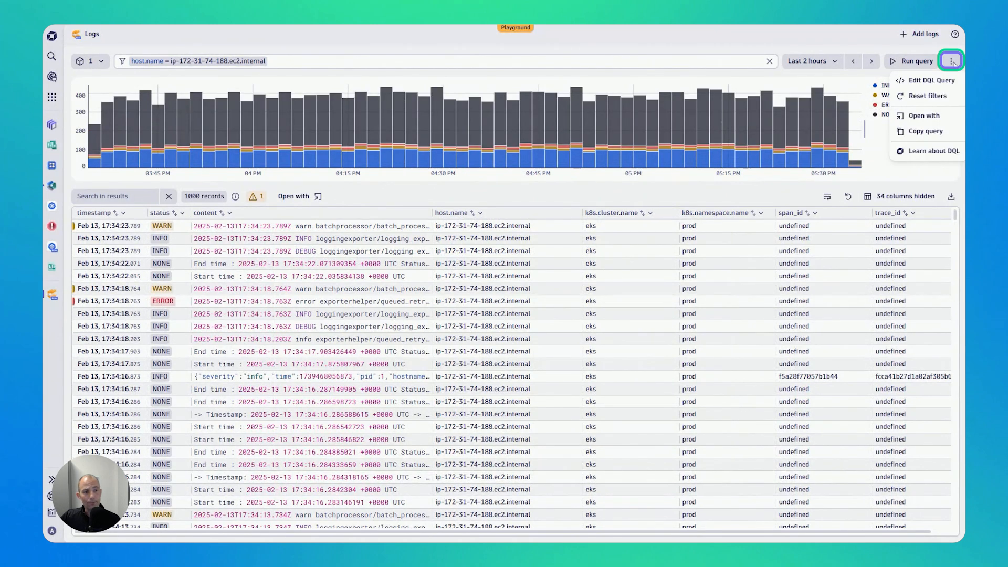
mouse_move(928, 81)
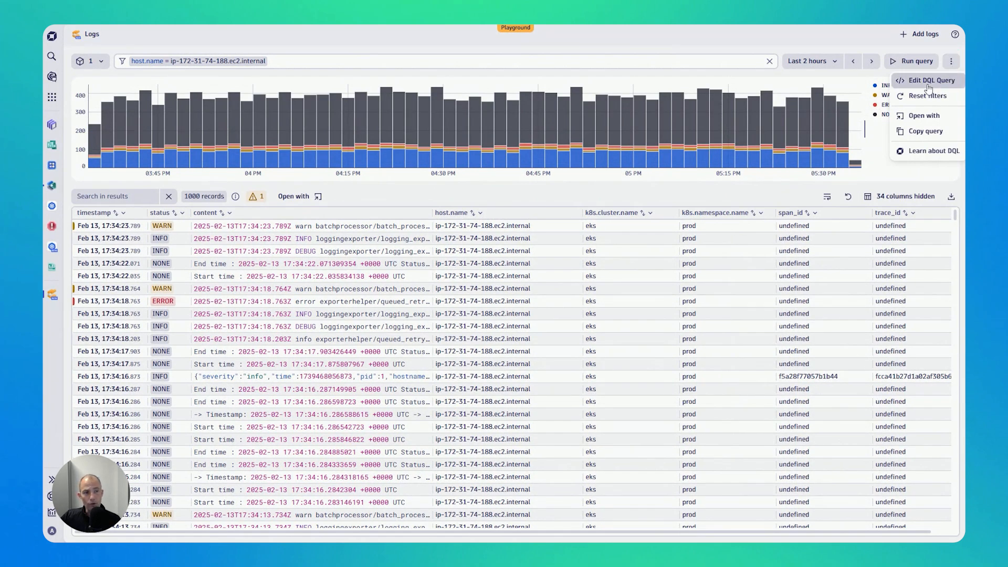
left_click(930, 80)
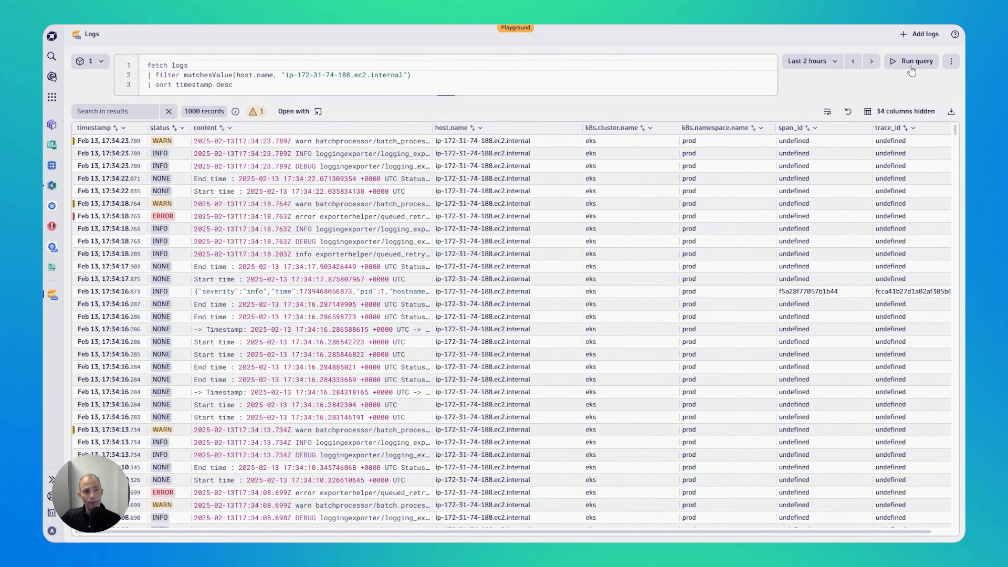
left_click(951, 61)
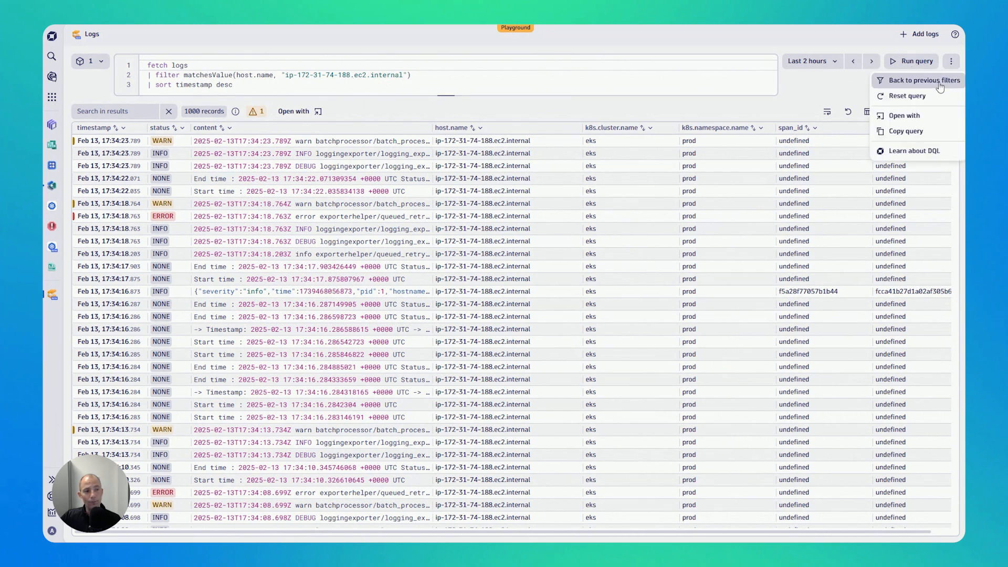
left_click(924, 80)
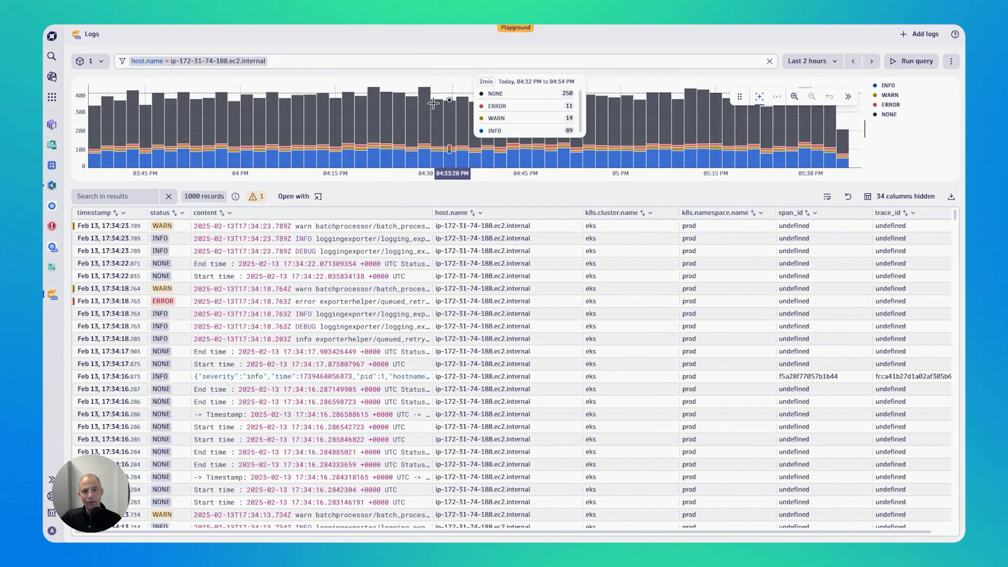
mouse_move(406, 195)
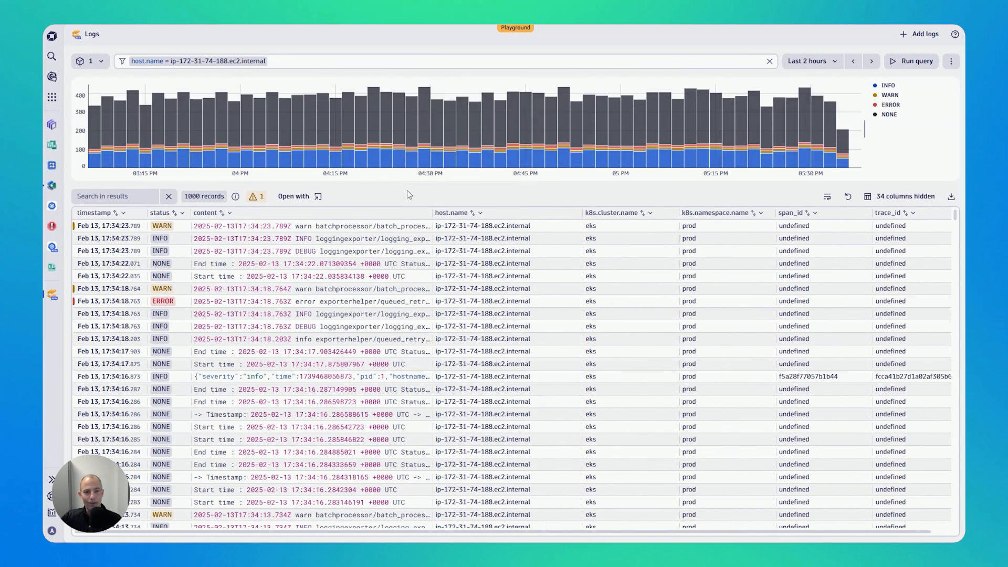